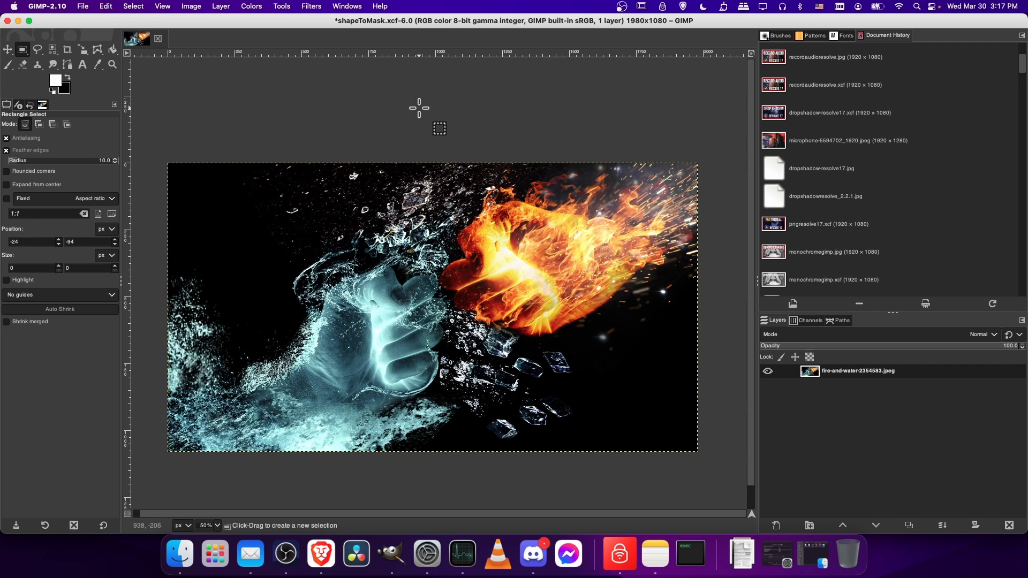
mouse_move(488, 246)
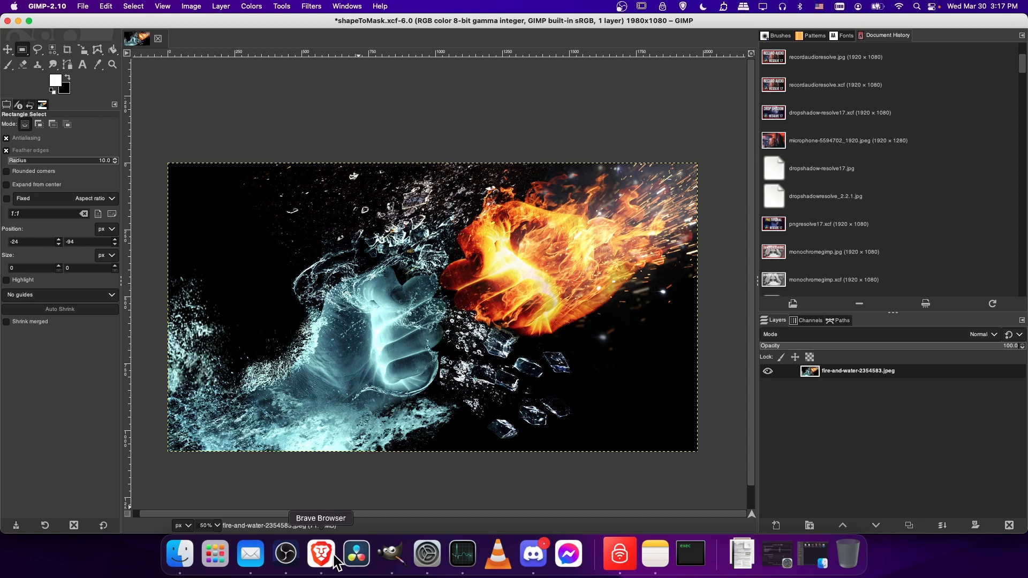
Switch to Brave, showing Google Images results for 'vector shape png'
click(320, 554)
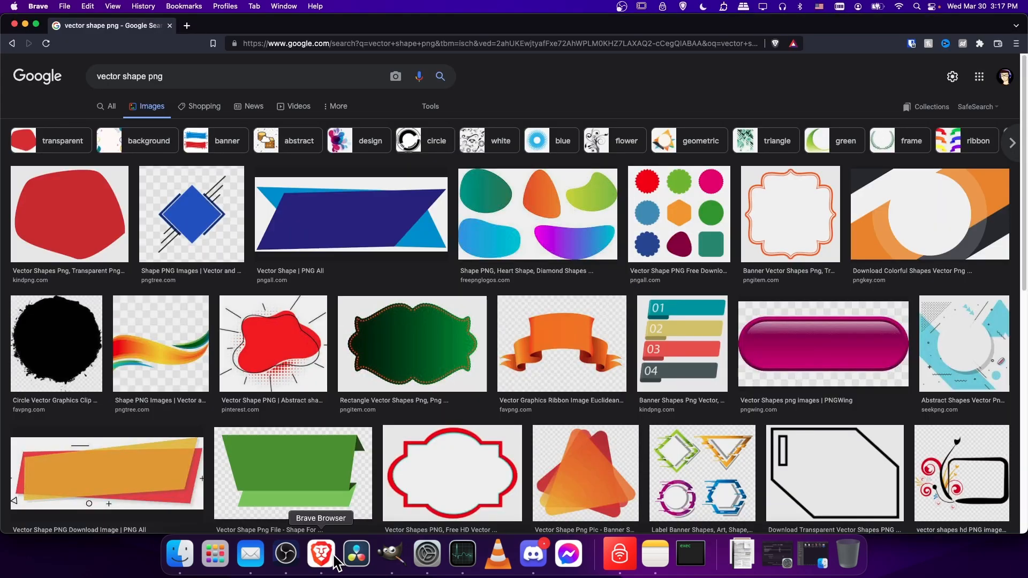
mouse_move(97, 100)
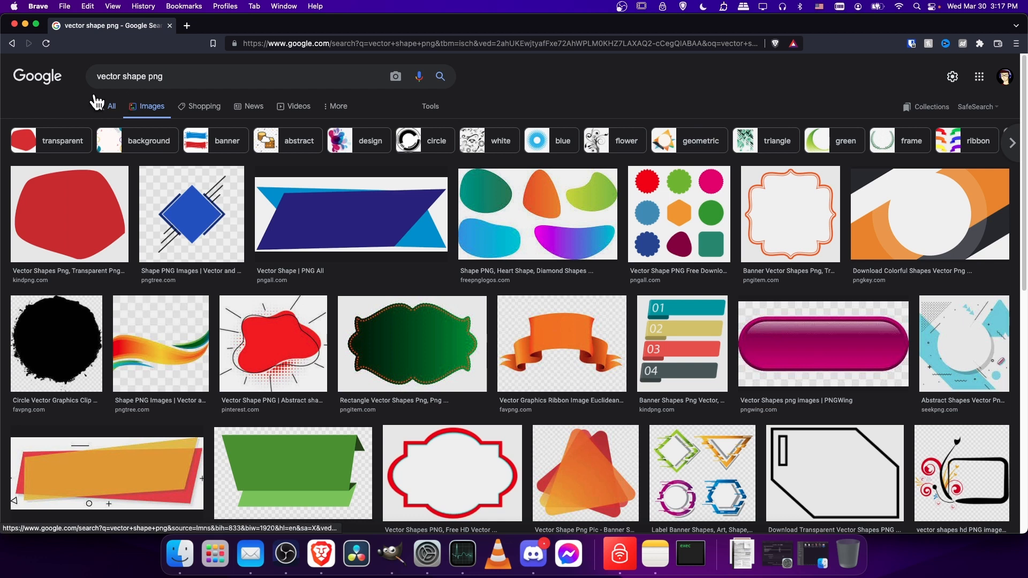
mouse_move(181, 99)
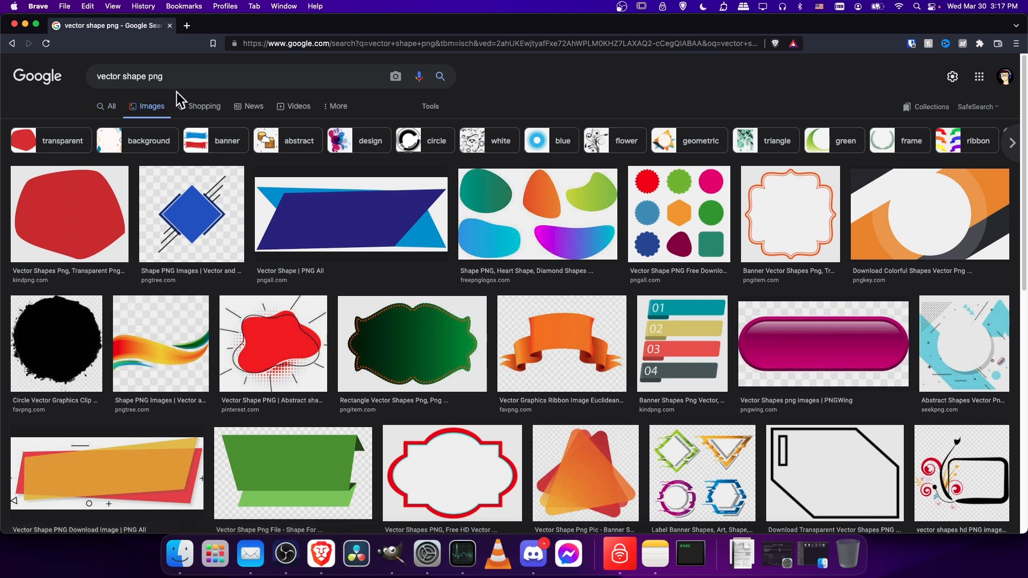
mouse_move(169, 238)
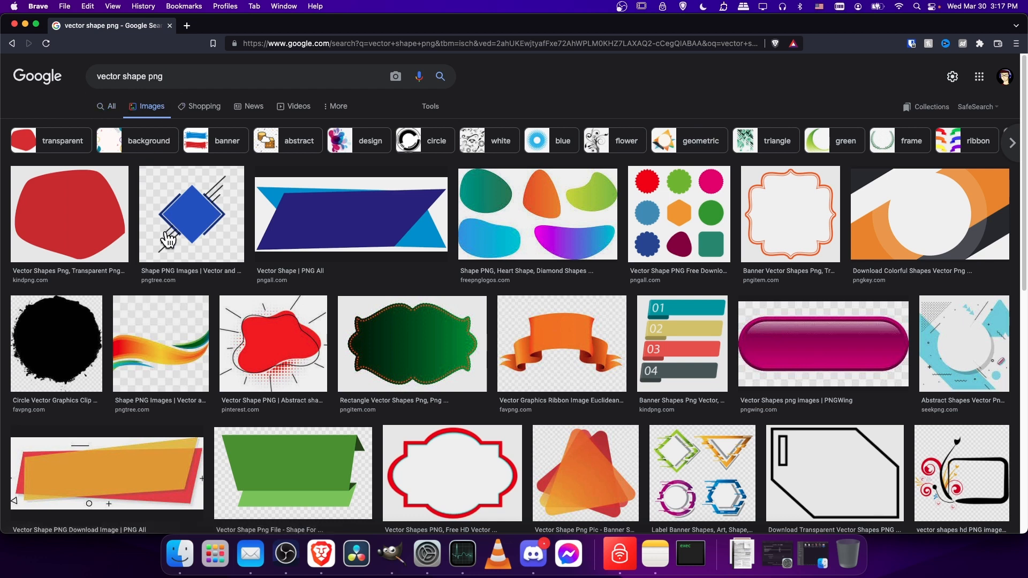
mouse_move(137, 318)
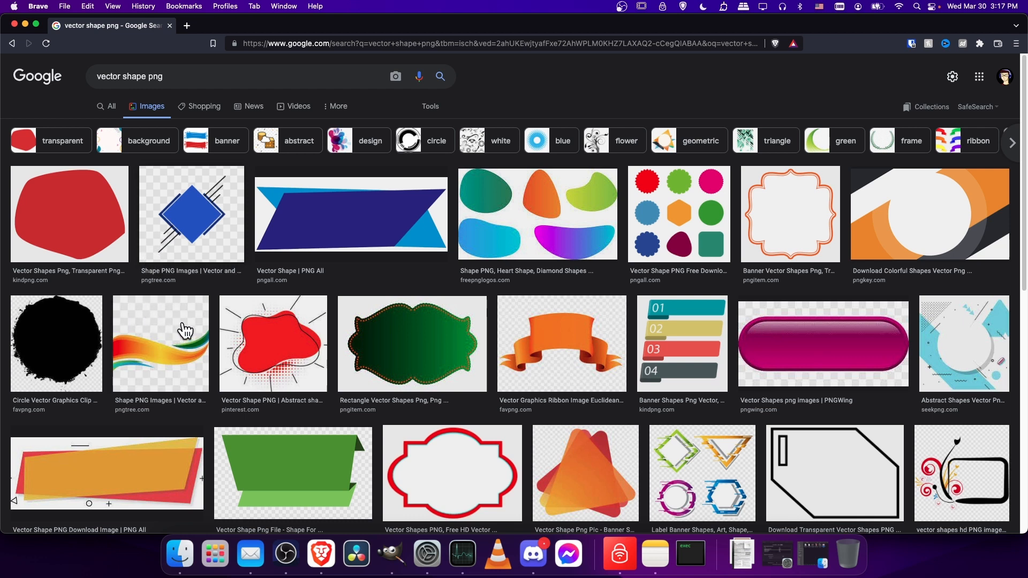
mouse_move(172, 310)
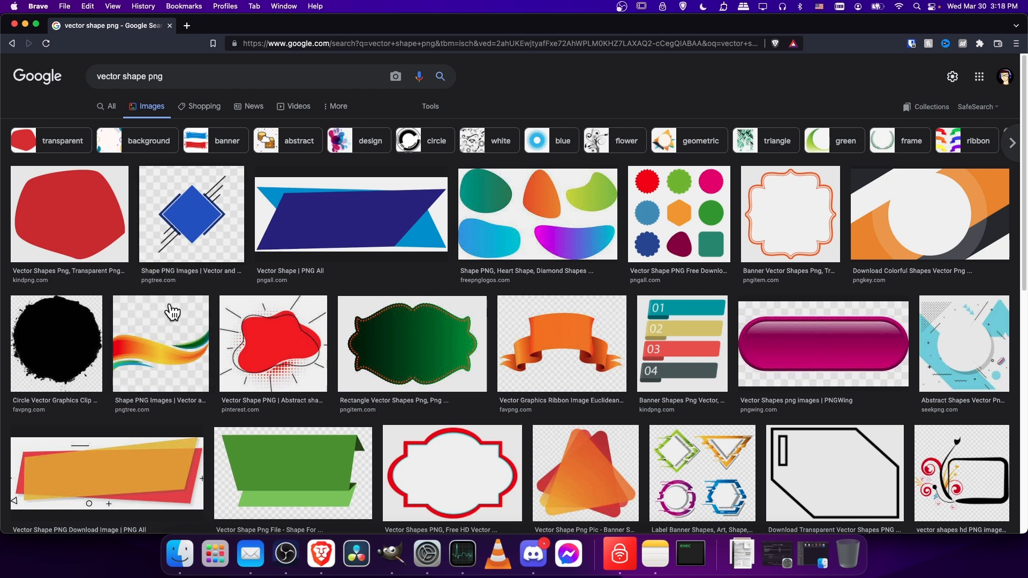
mouse_move(138, 353)
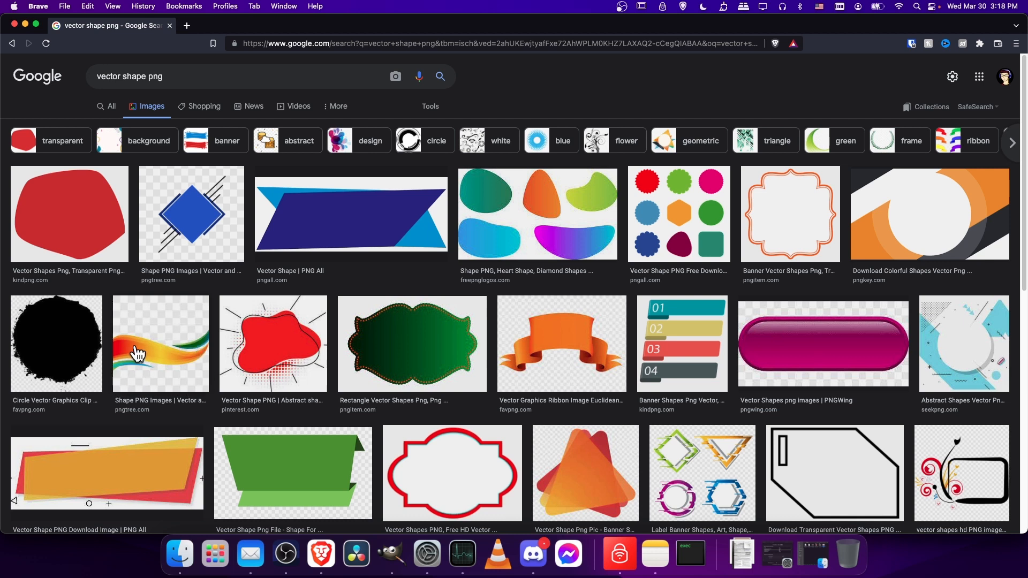
mouse_move(199, 357)
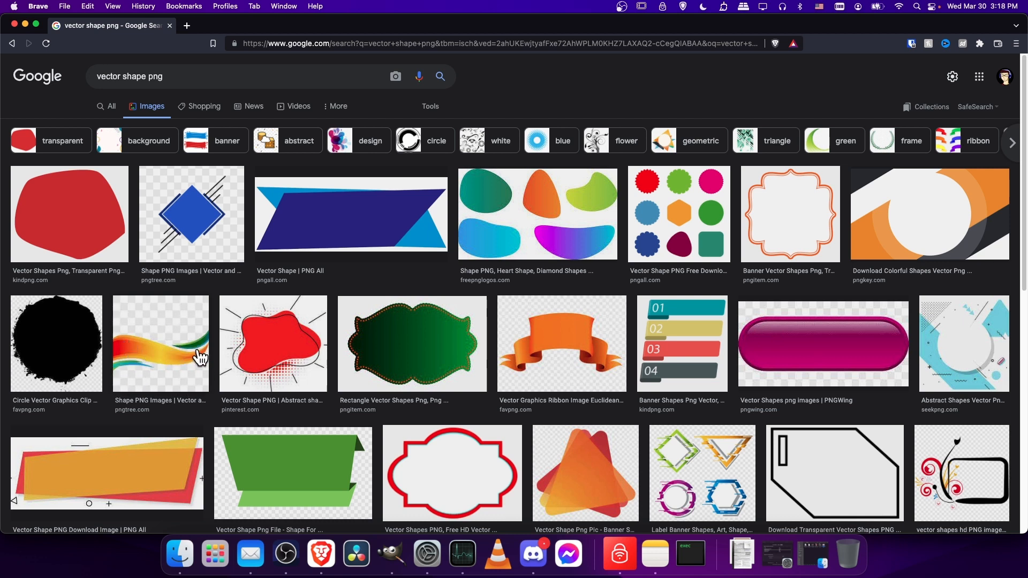
mouse_move(154, 397)
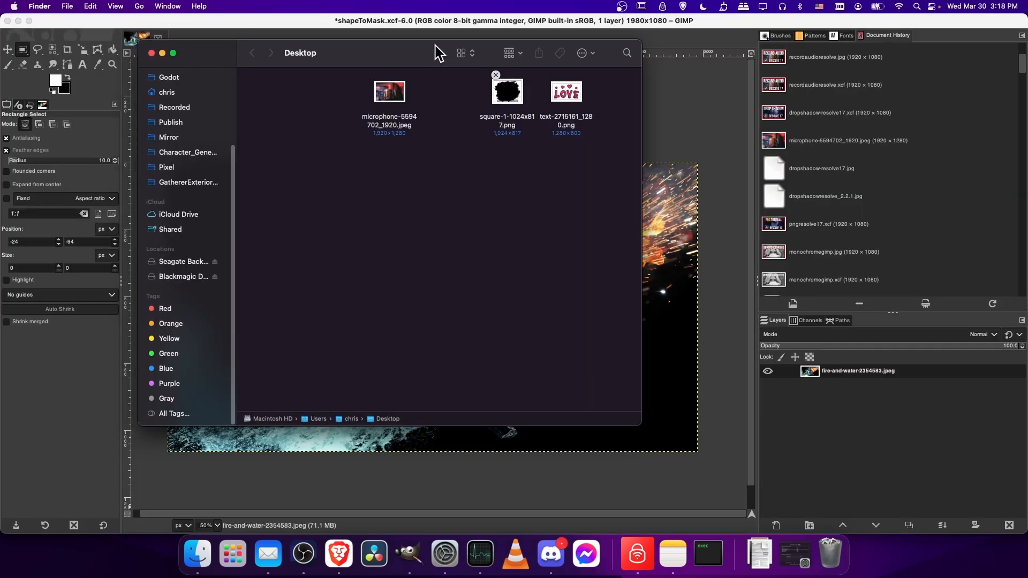
mouse_move(511, 105)
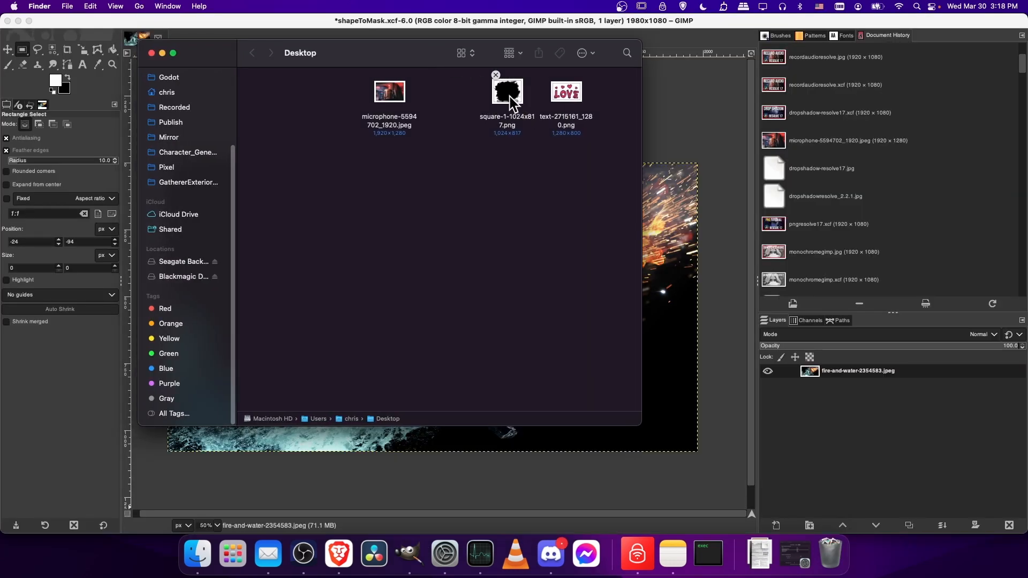
Drag square-1-1024x817.png from the Desktop onto the GIMP canvas as a new layer
drag(507, 92, 686, 236)
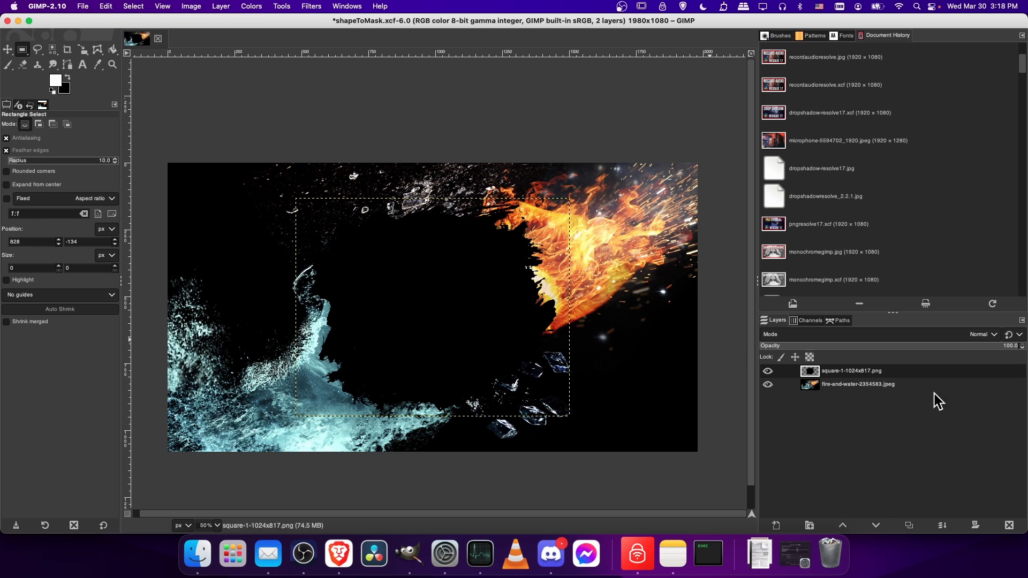
Raise the fire-and-water-2354583.jpeg layer above the square-1 blob layer
click(857, 384)
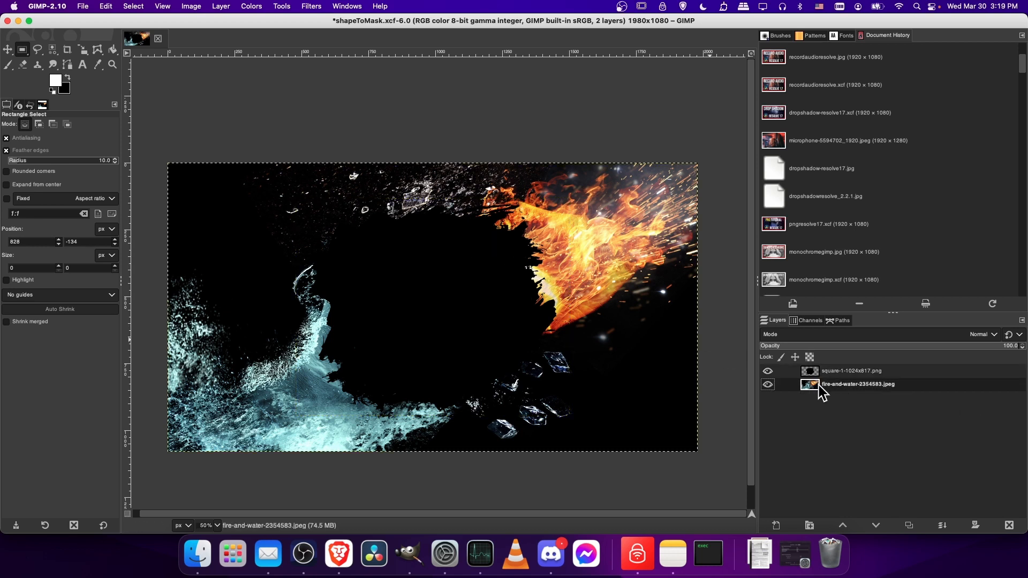
click(849, 371)
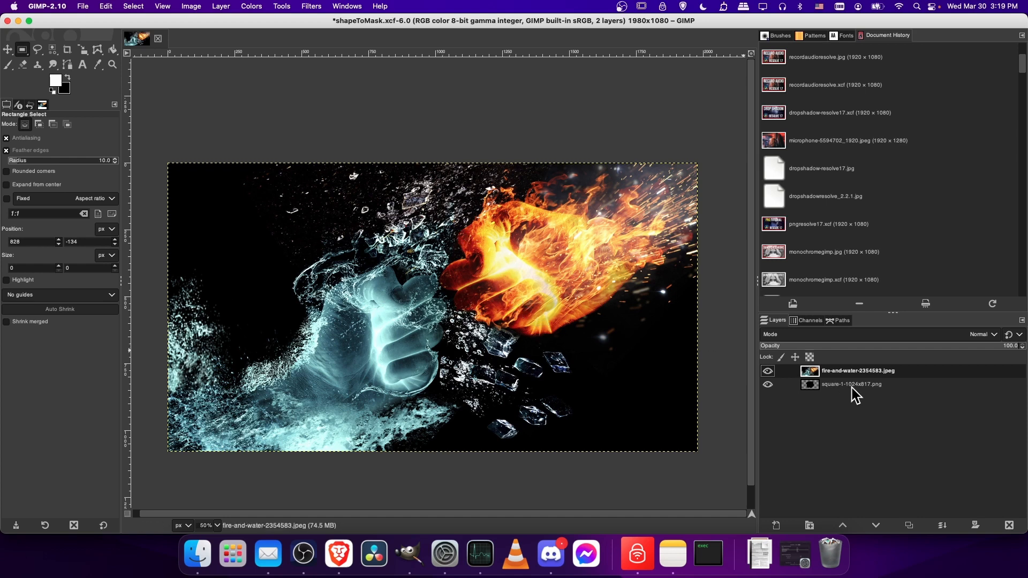
Set the fire-and-water photo layer's blend mode to Lighten only, then select square-1
click(982, 334)
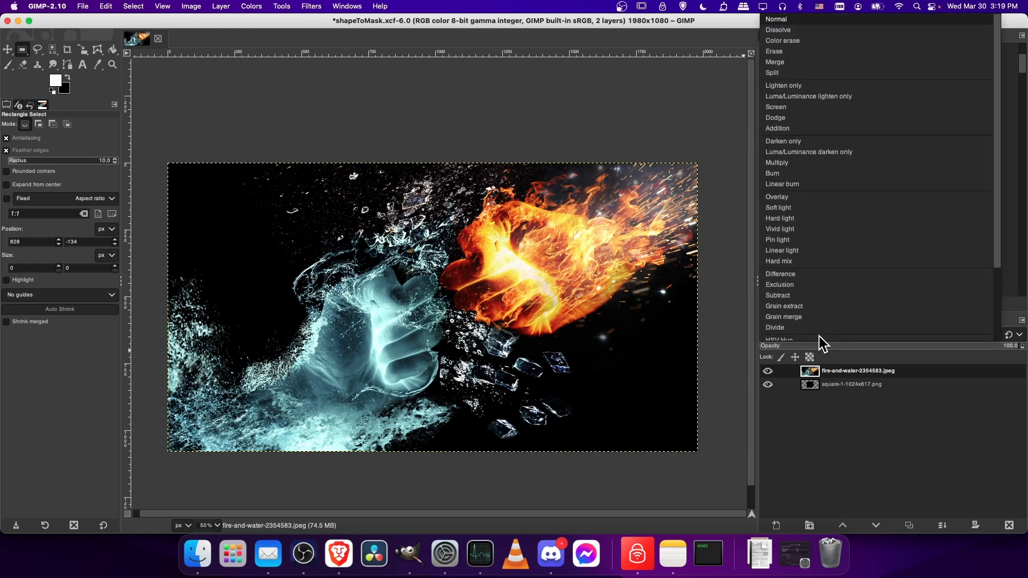
mouse_move(813, 91)
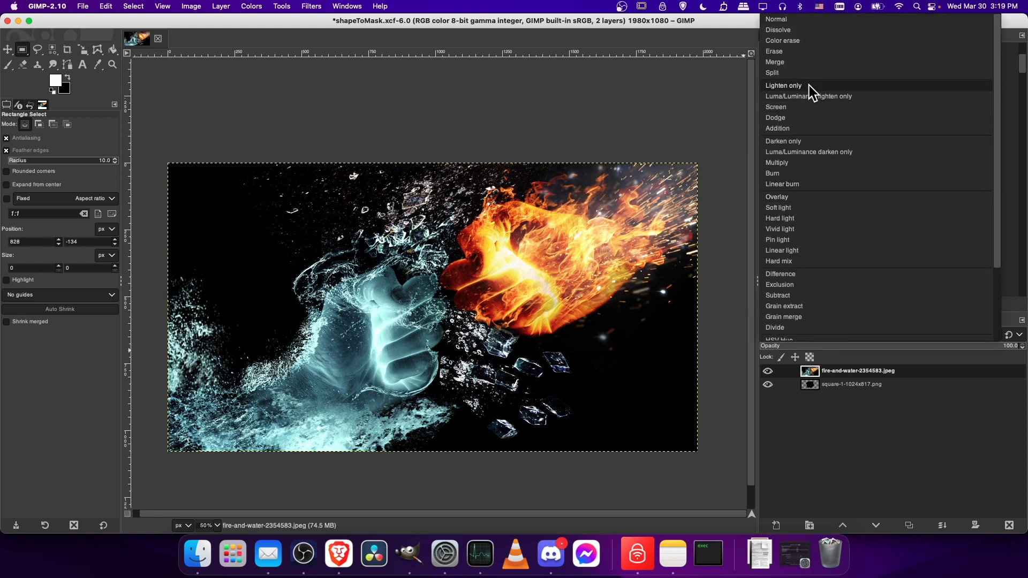
click(782, 86)
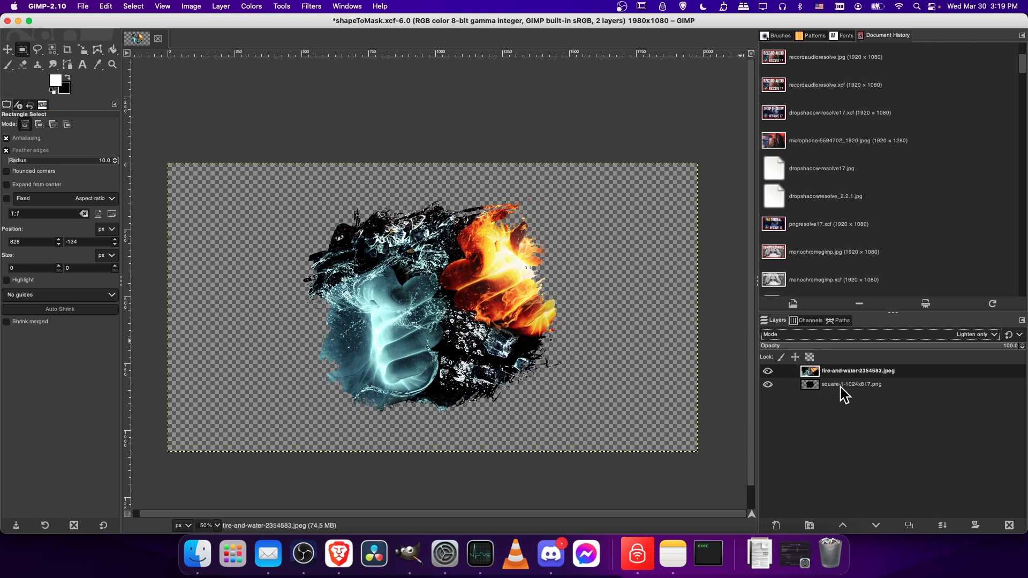
click(851, 385)
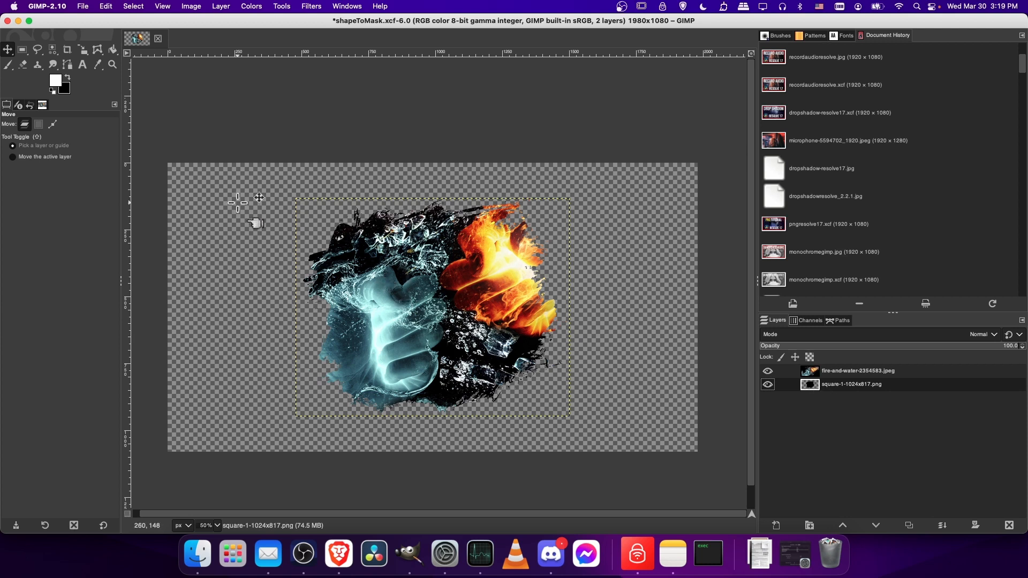
Drag the blob layer and then the photo so both fists sit inside the blob
drag(238, 203, 485, 282)
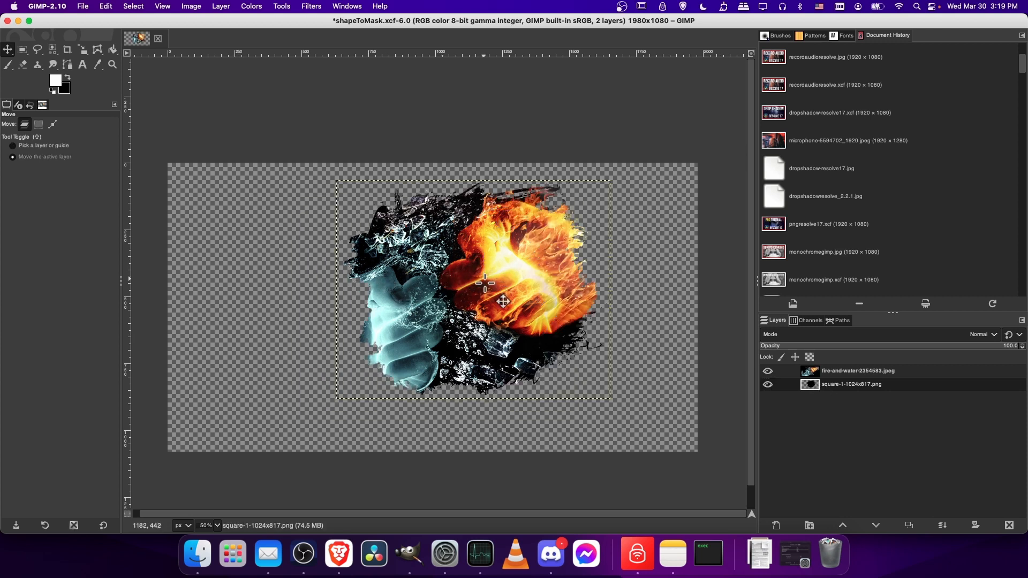
drag(484, 300, 524, 373)
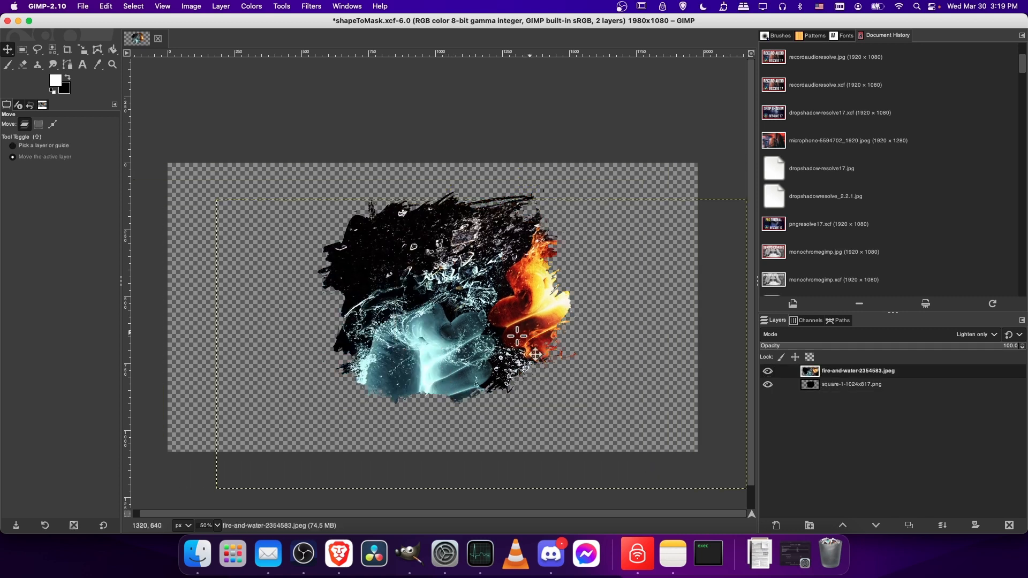
drag(534, 354, 508, 310)
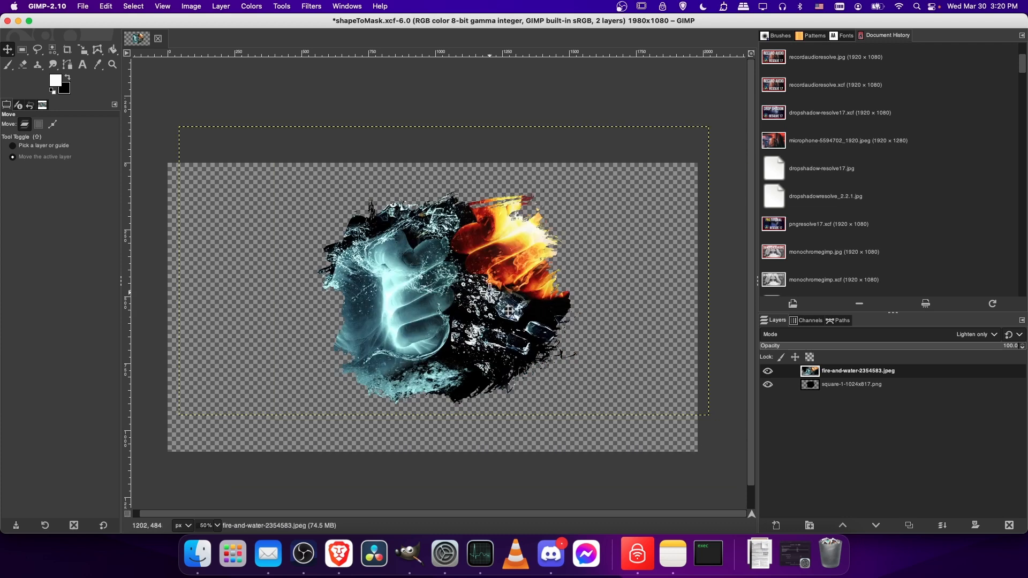
drag(508, 310, 499, 294)
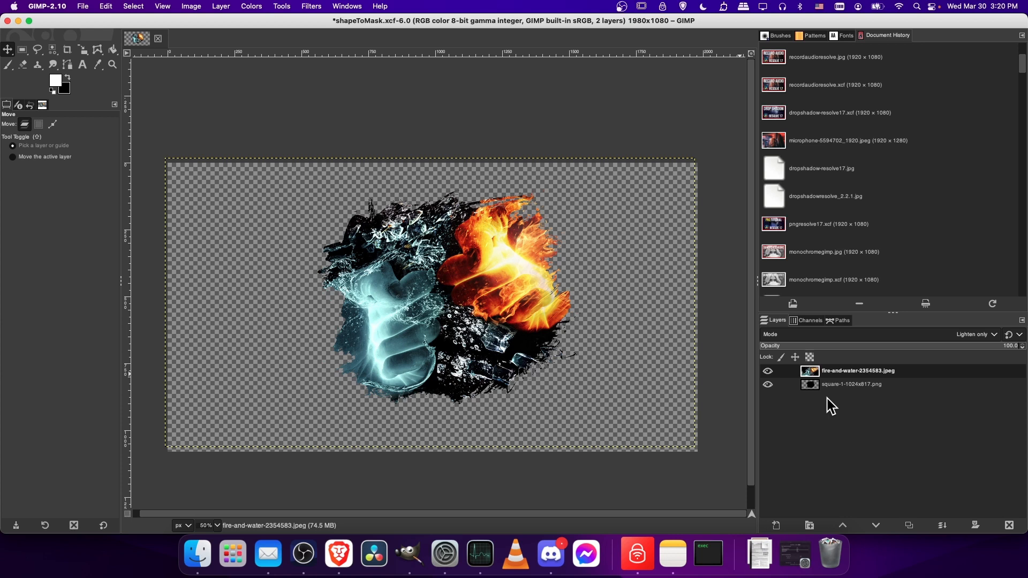
mouse_move(827, 403)
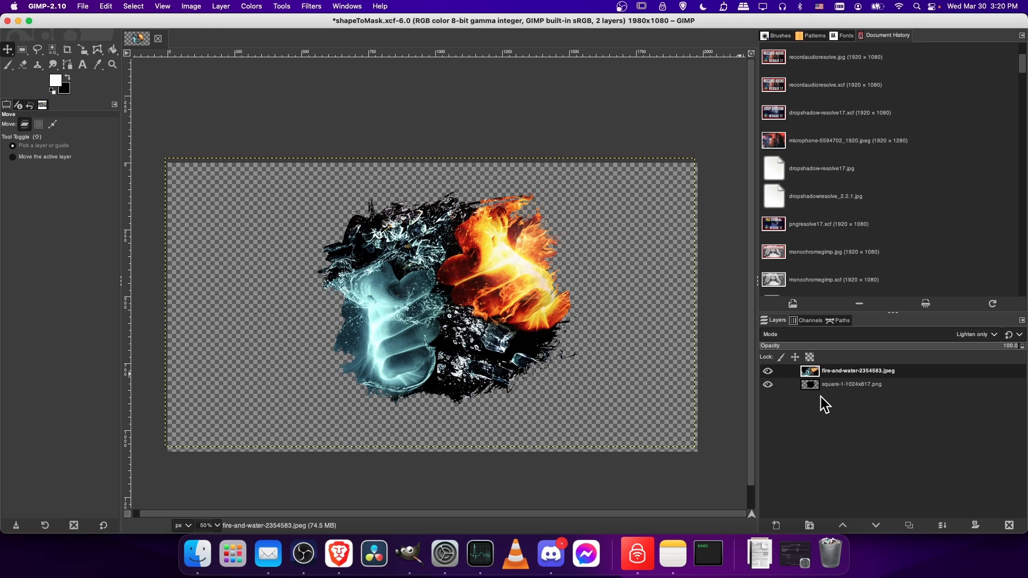
mouse_move(770, 386)
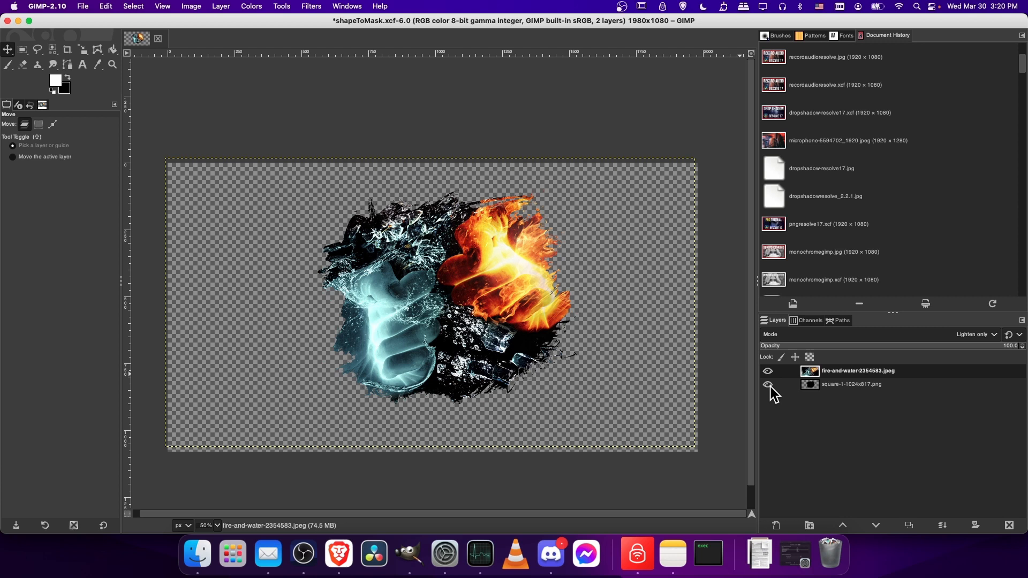
Hide the square-1 blob shape layer
click(768, 385)
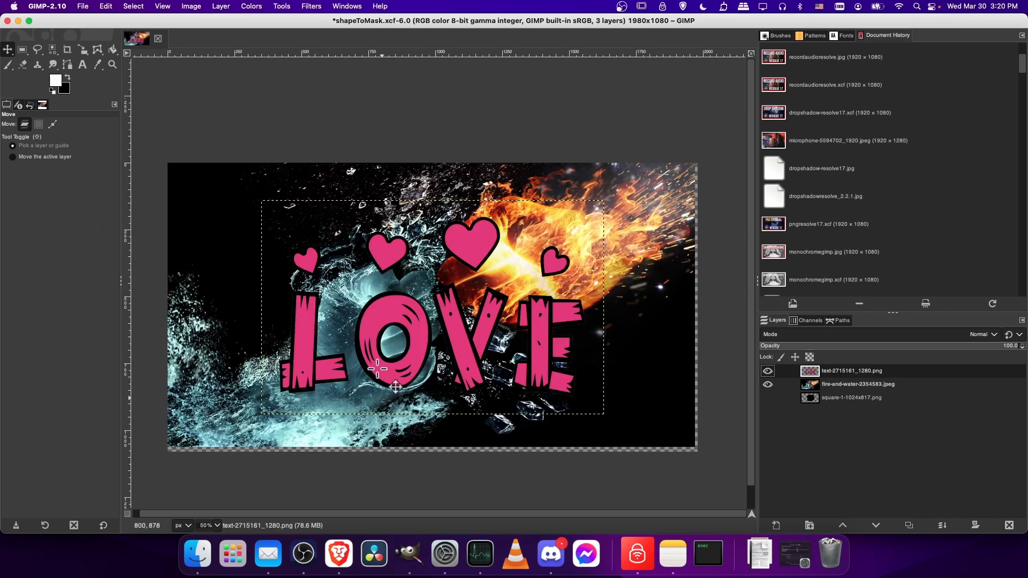
mouse_move(510, 272)
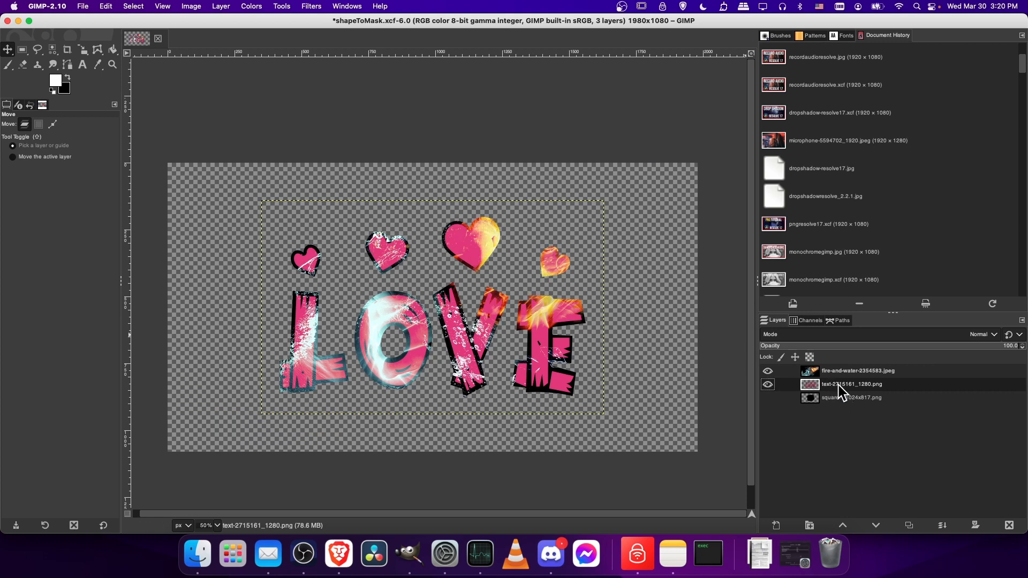
Turn the LOVE-with-hearts layer completely black with Curves
click(250, 5)
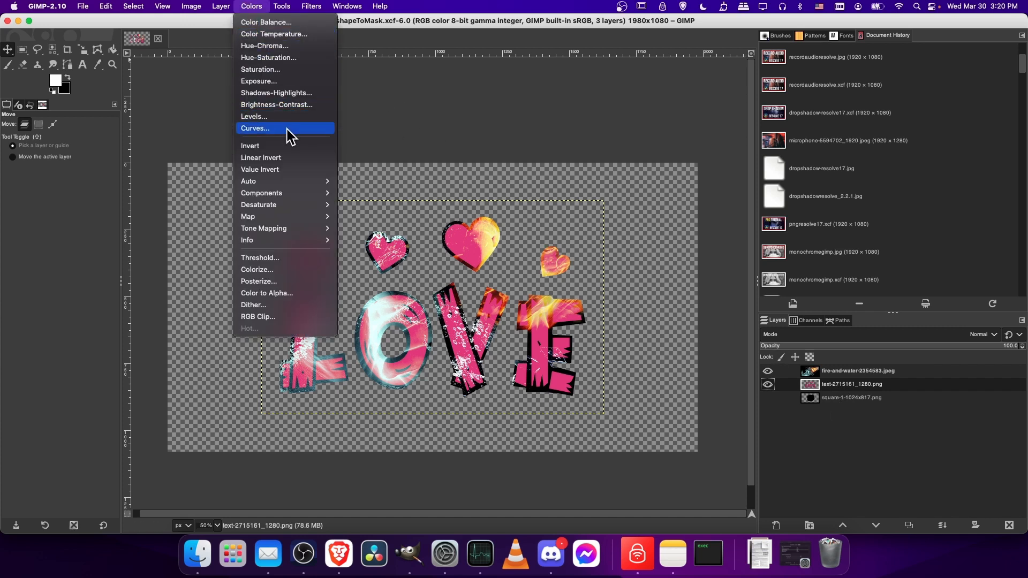
click(254, 128)
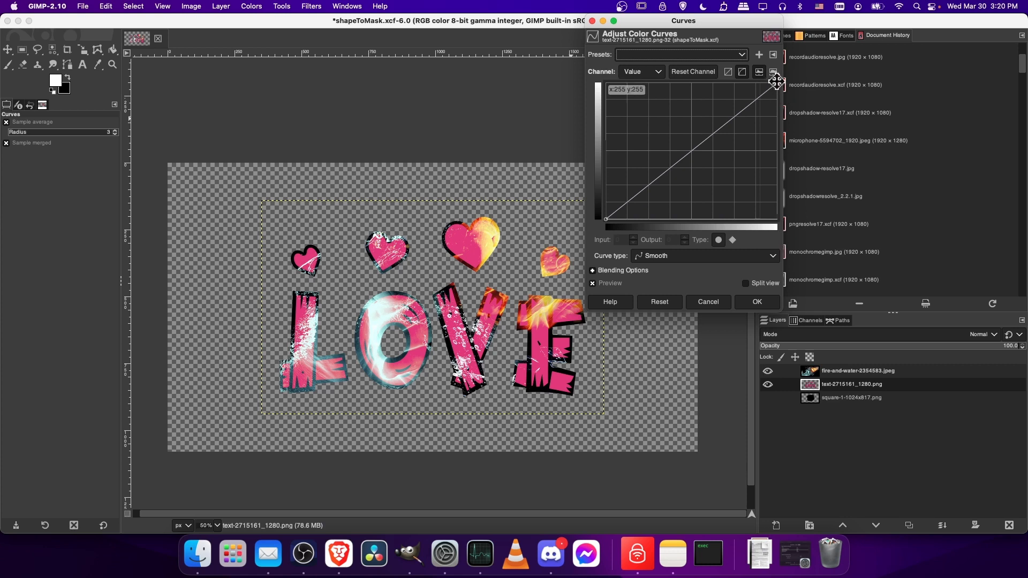
drag(776, 90, 776, 181)
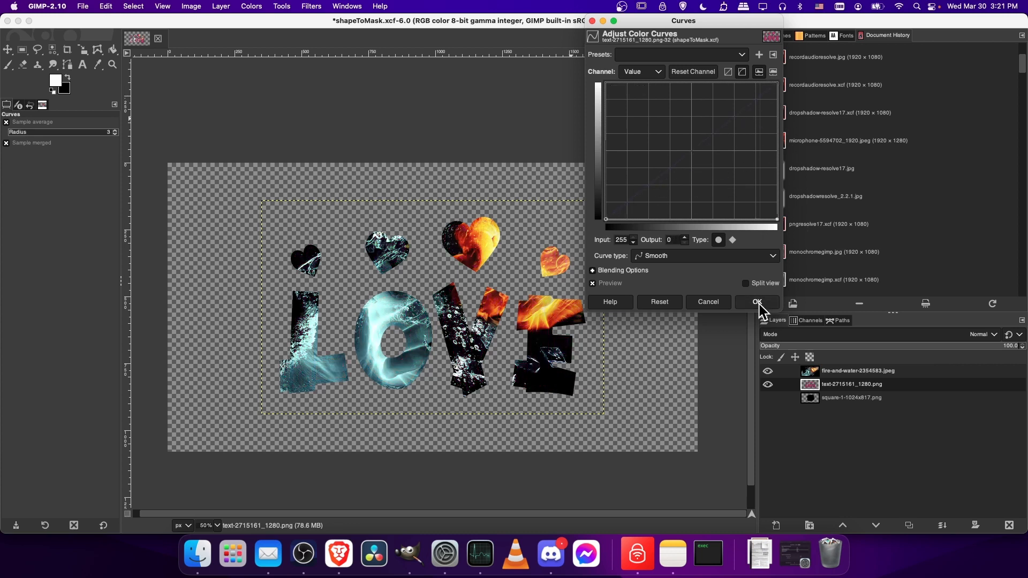
click(756, 302)
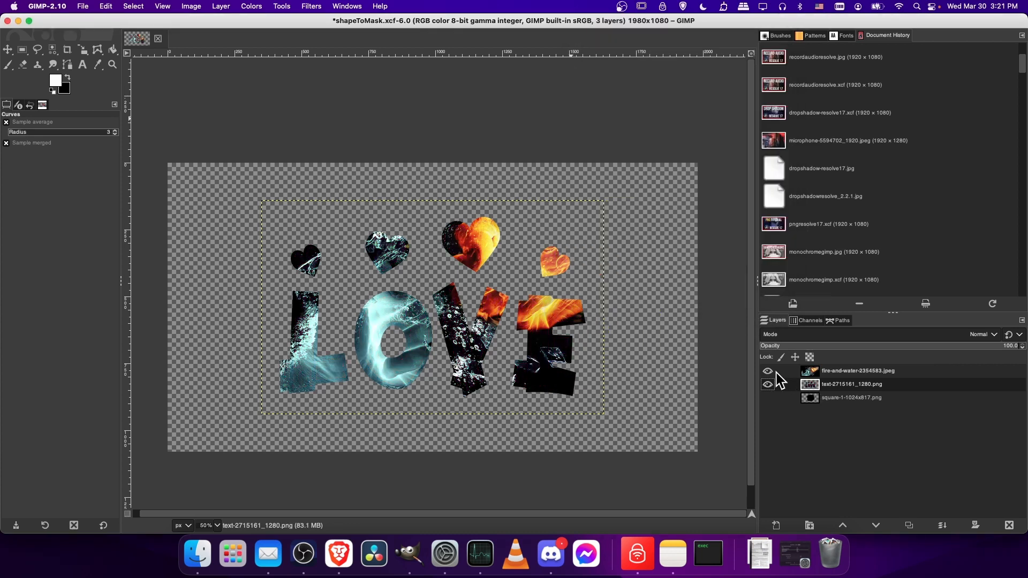
Hide the photo layer and set its blend mode to Lighten only
click(768, 371)
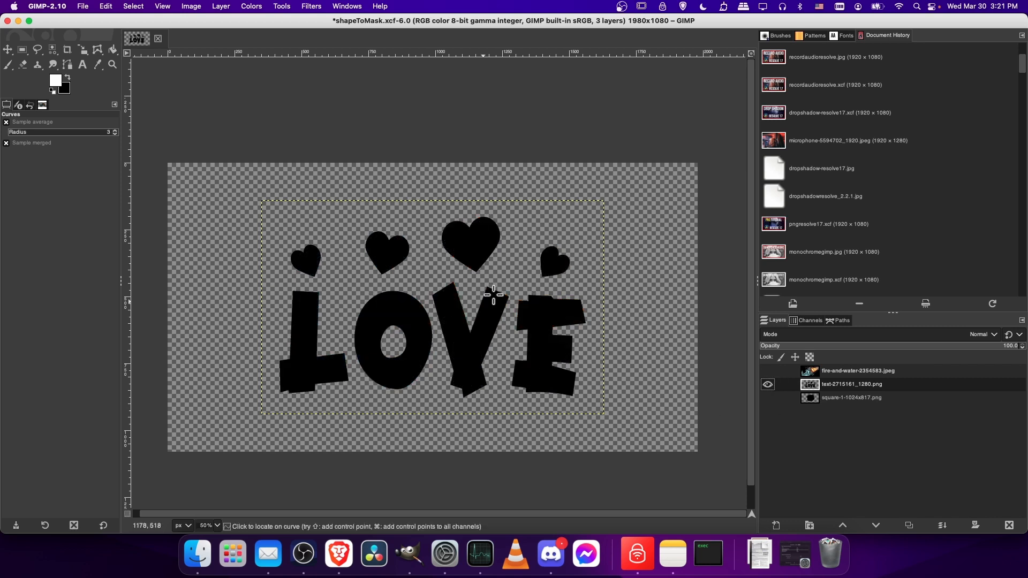
mouse_move(684, 249)
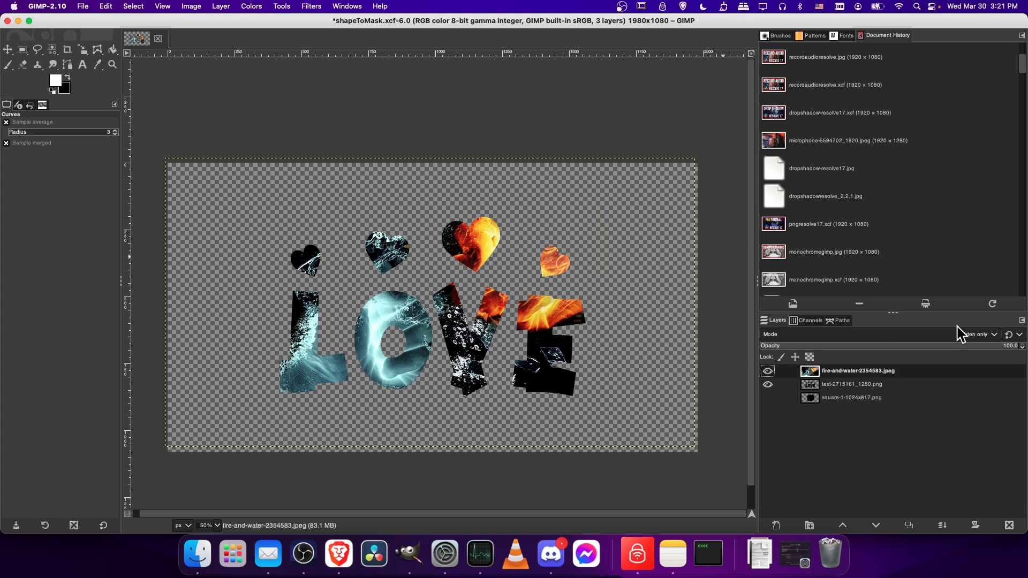
click(976, 334)
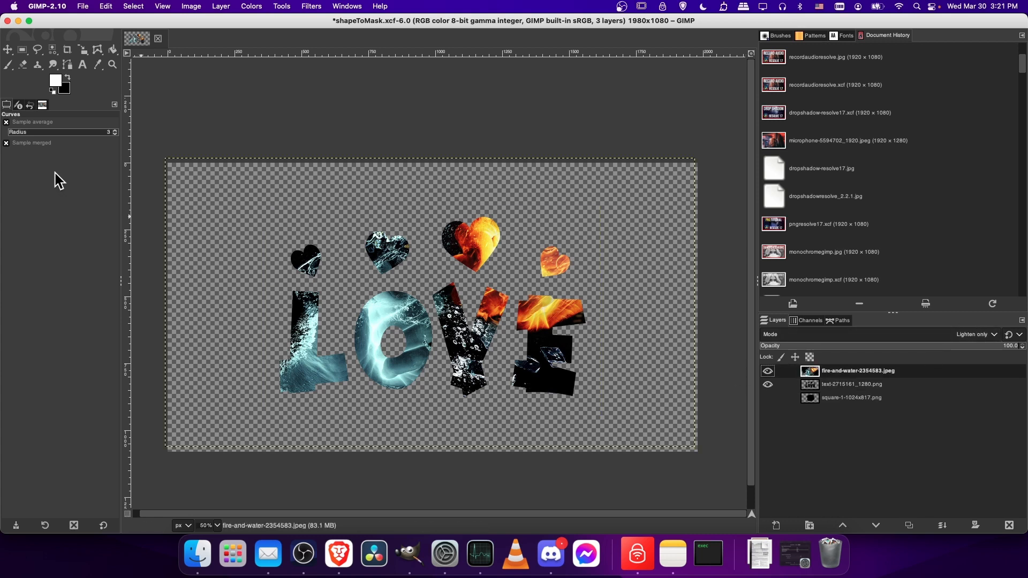
click(7, 49)
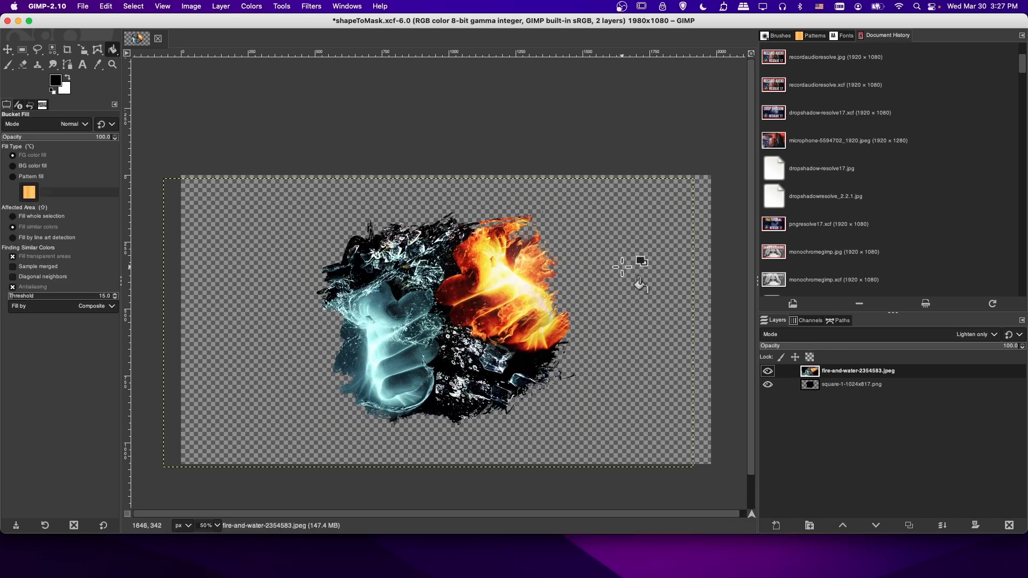
mouse_move(622, 269)
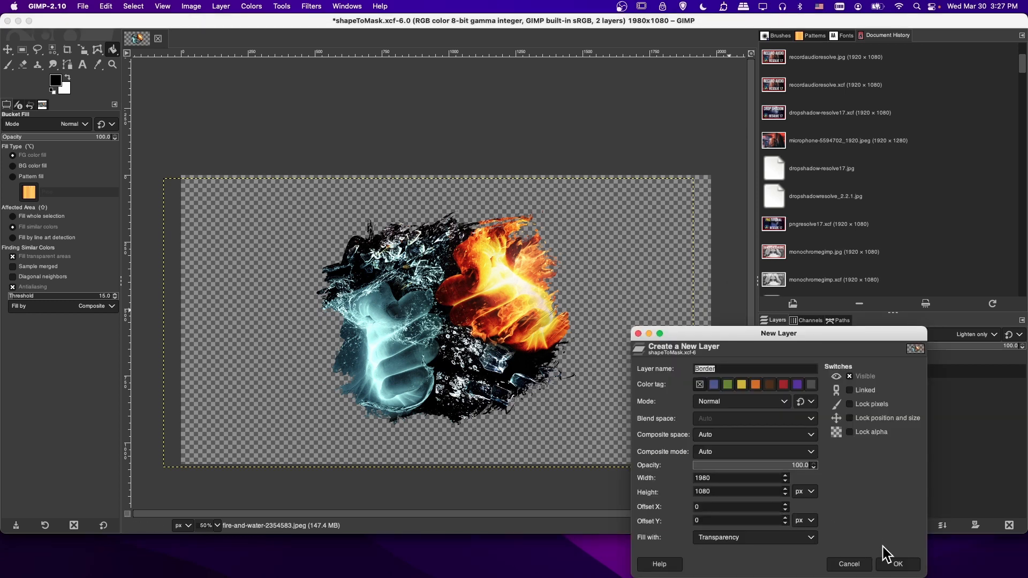
Confirm creating the new layer named Border
click(898, 564)
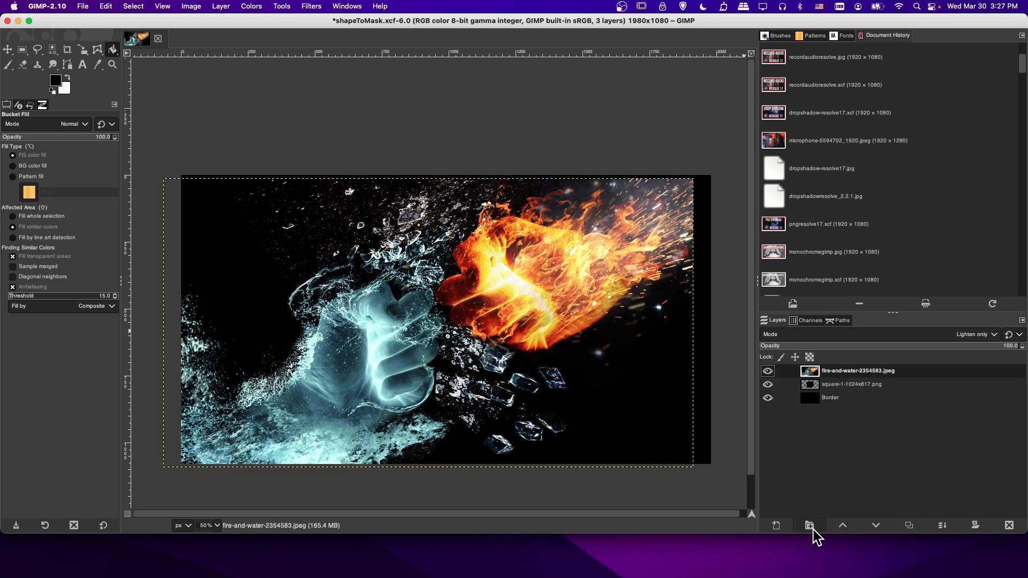
mouse_move(810, 525)
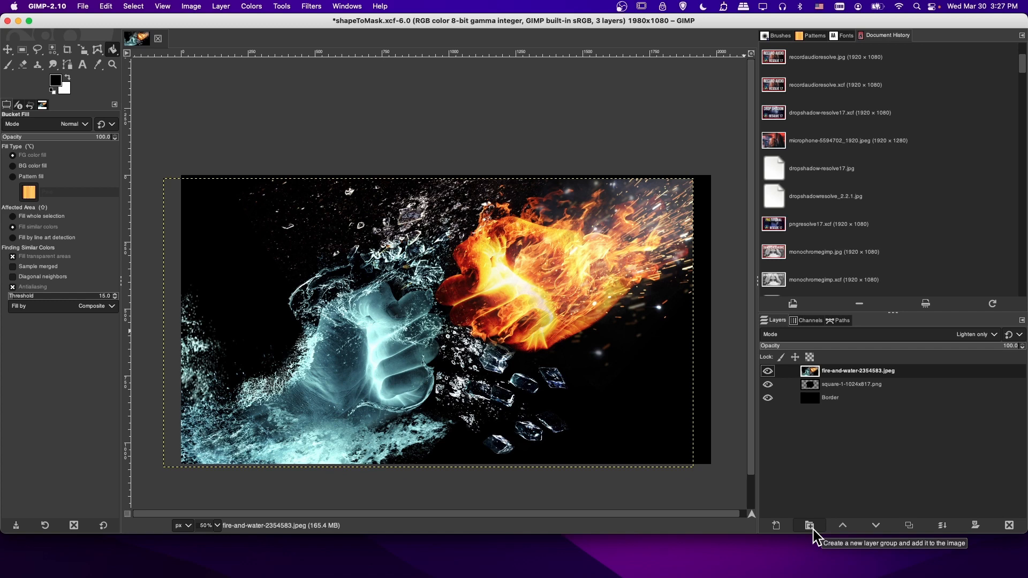
Create a layer group and move the fire-and-water and square-1 layers into it
click(809, 525)
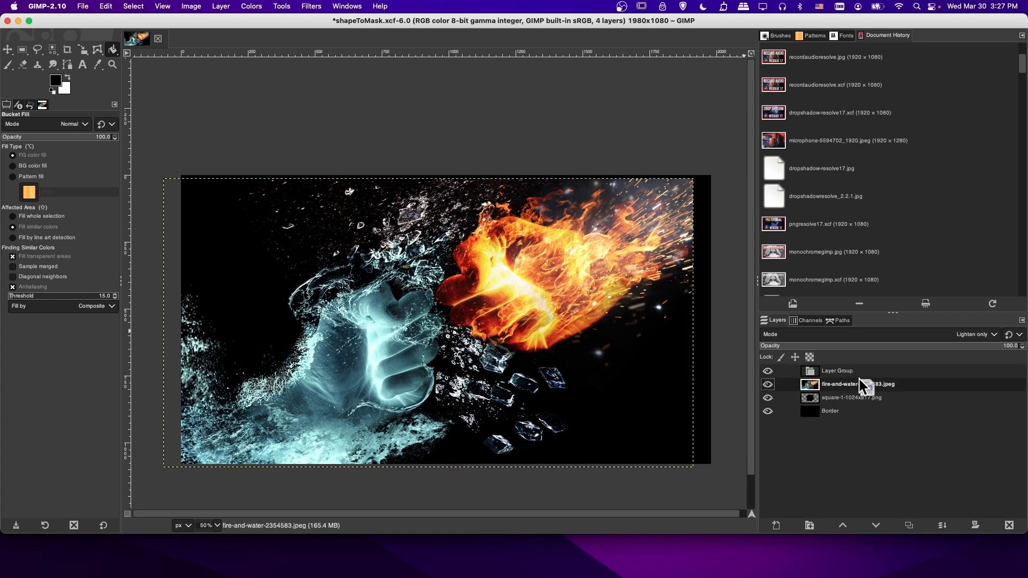
click(794, 370)
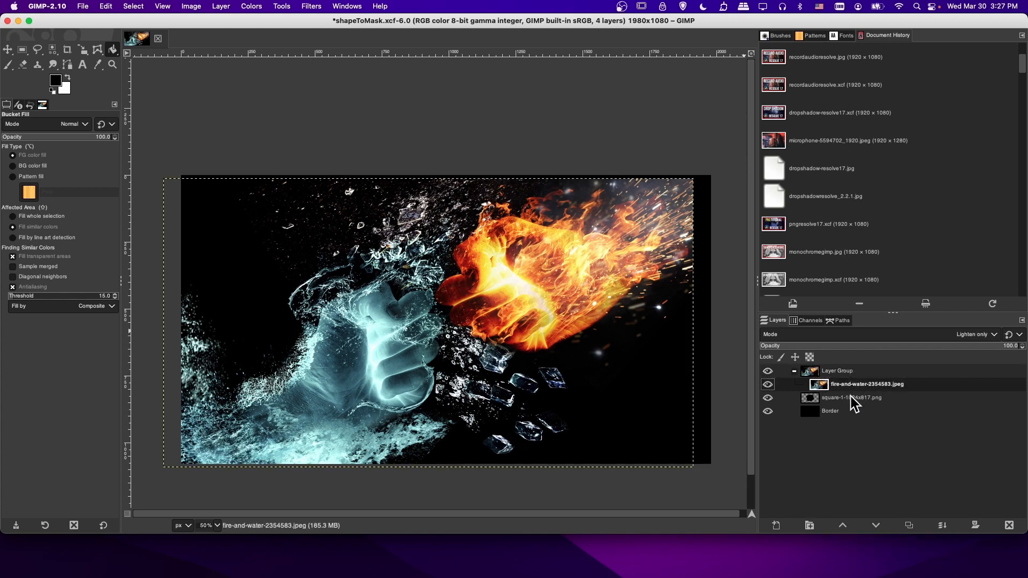
click(851, 397)
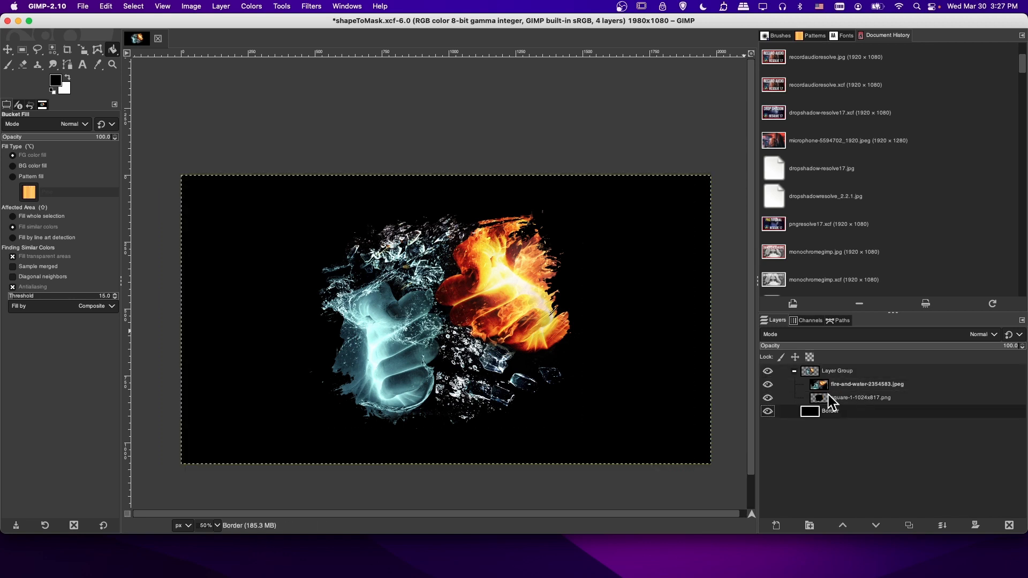
click(68, 77)
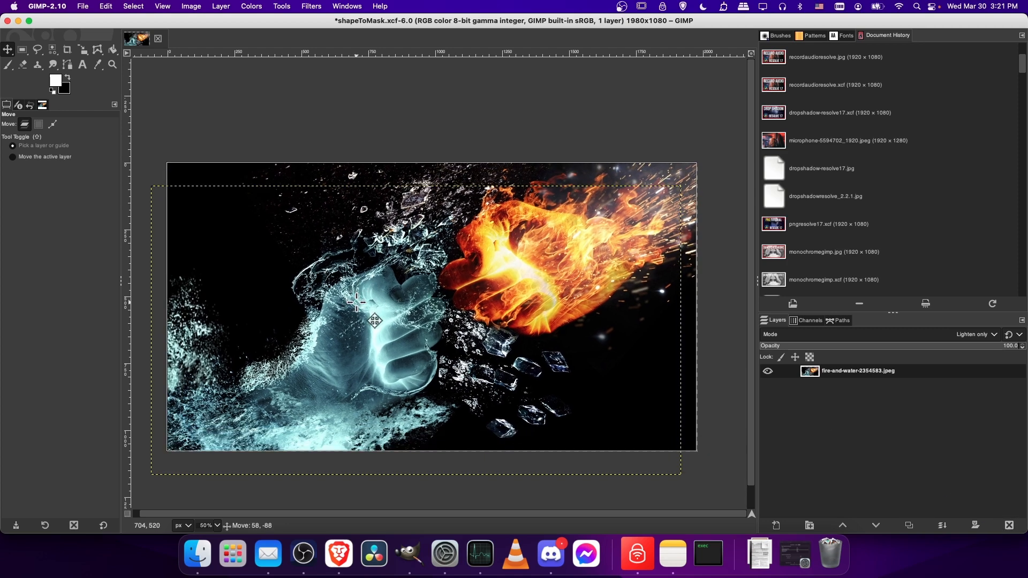
Open Finder on the Desktop folder holding text-2715161_1280.png
click(196, 554)
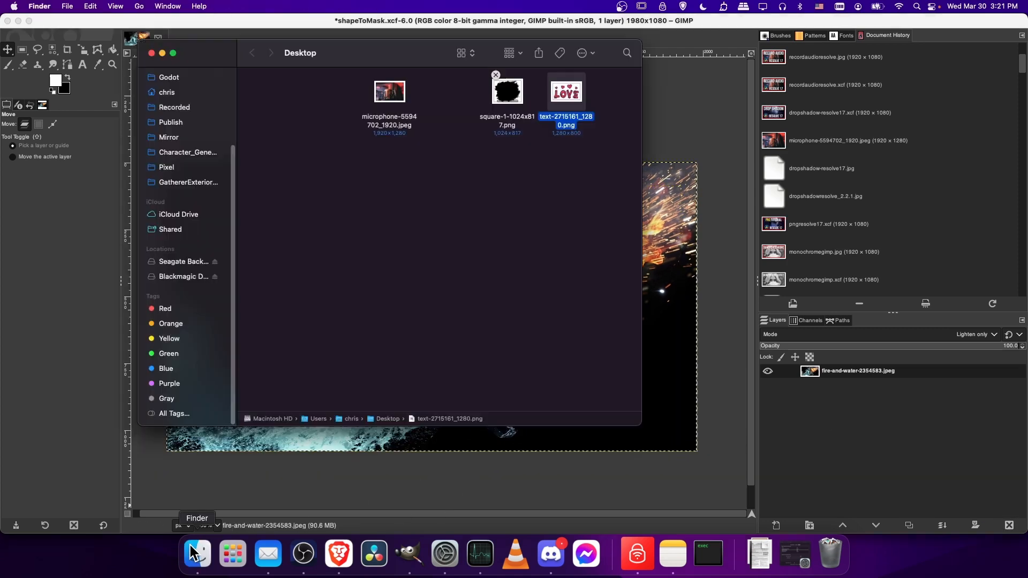
mouse_move(564, 96)
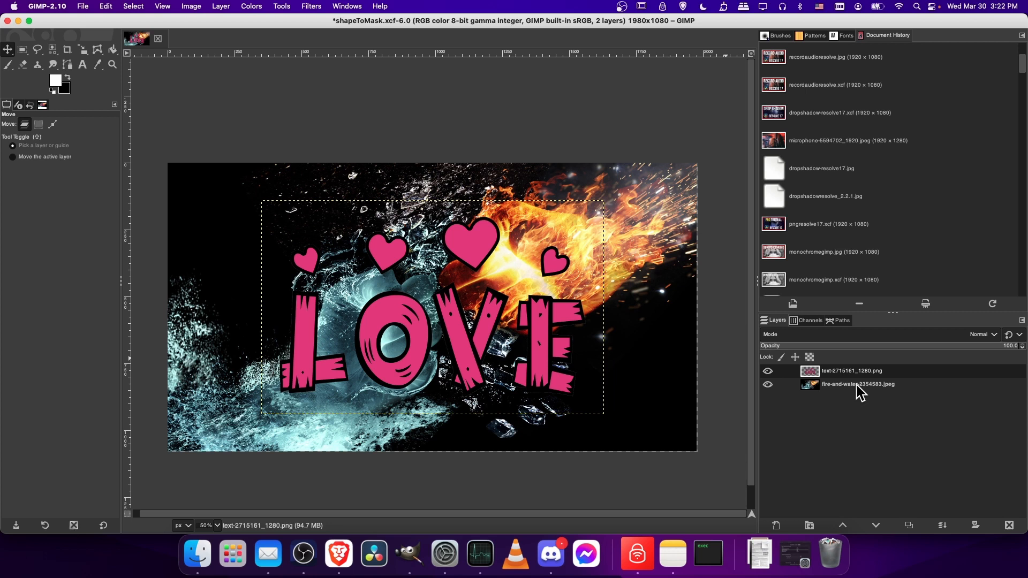
mouse_move(864, 396)
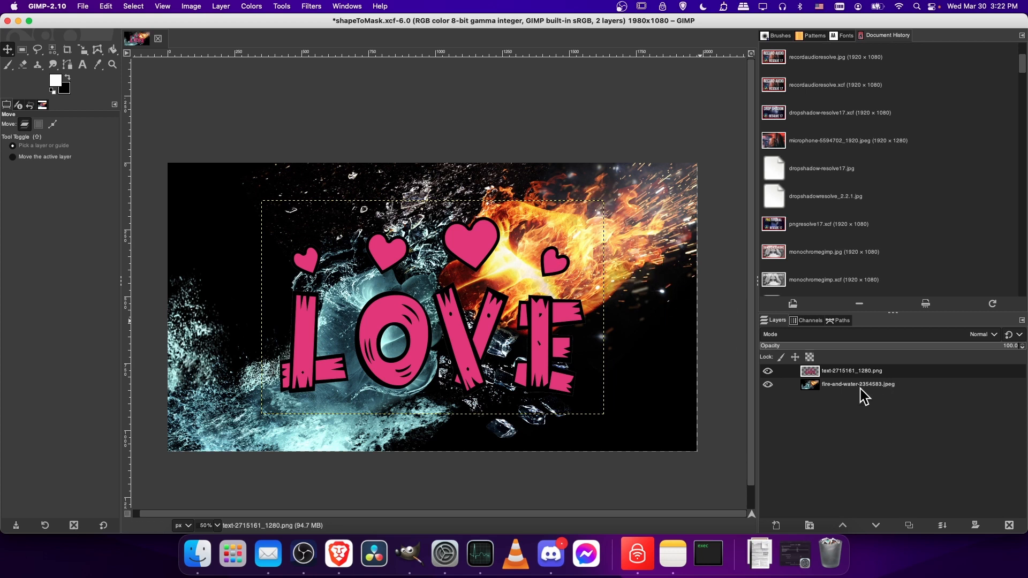
mouse_move(473, 263)
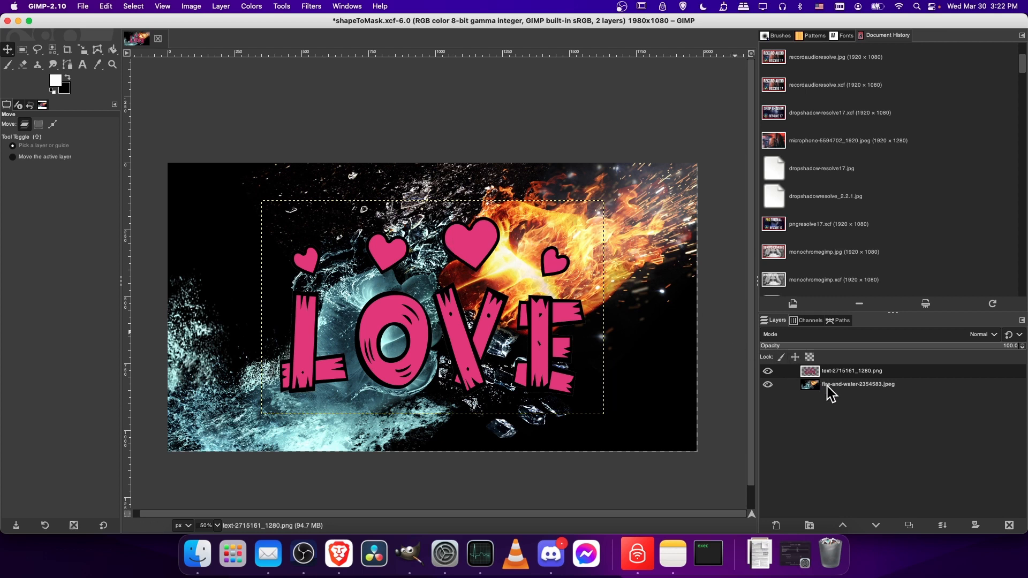
mouse_move(824, 390)
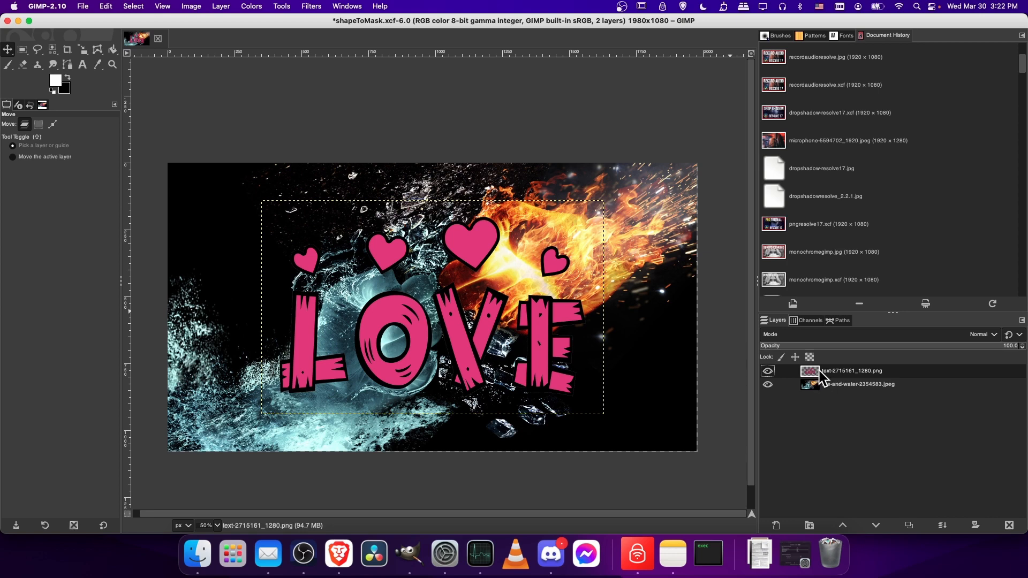
Add a layer mask to the photo from the LOVE text layer's alpha selection
right_click(850, 371)
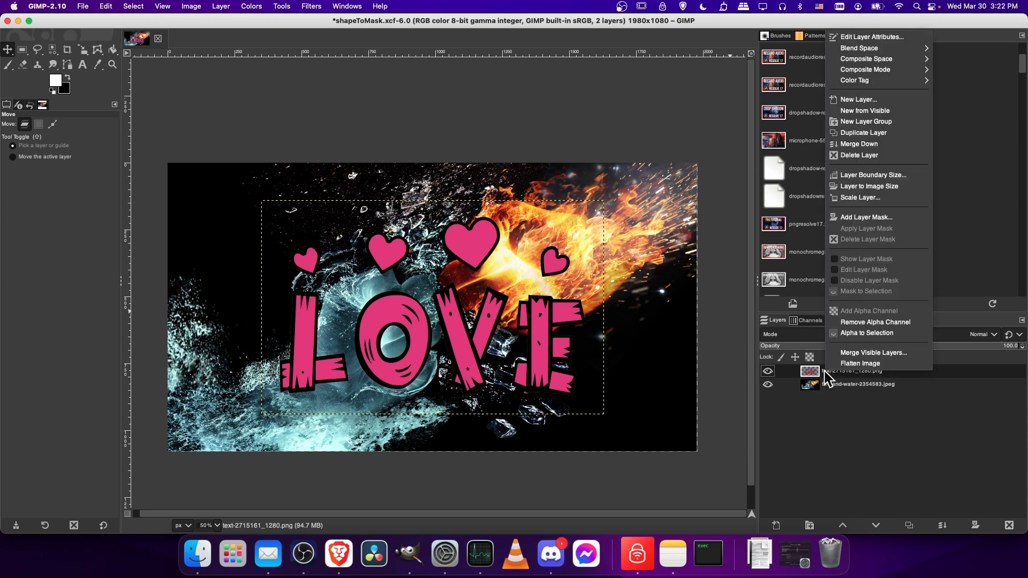
mouse_move(867, 333)
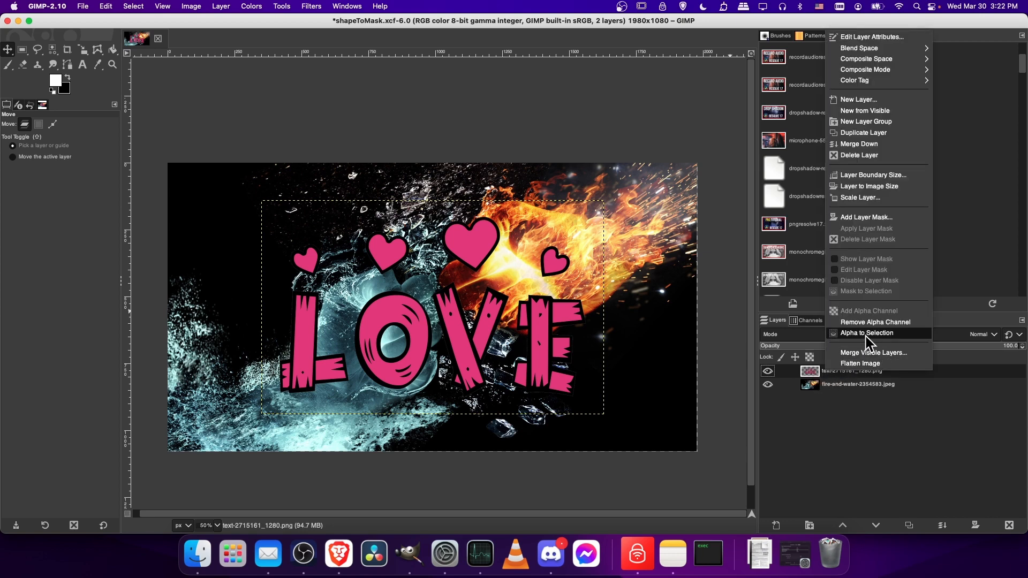
click(866, 333)
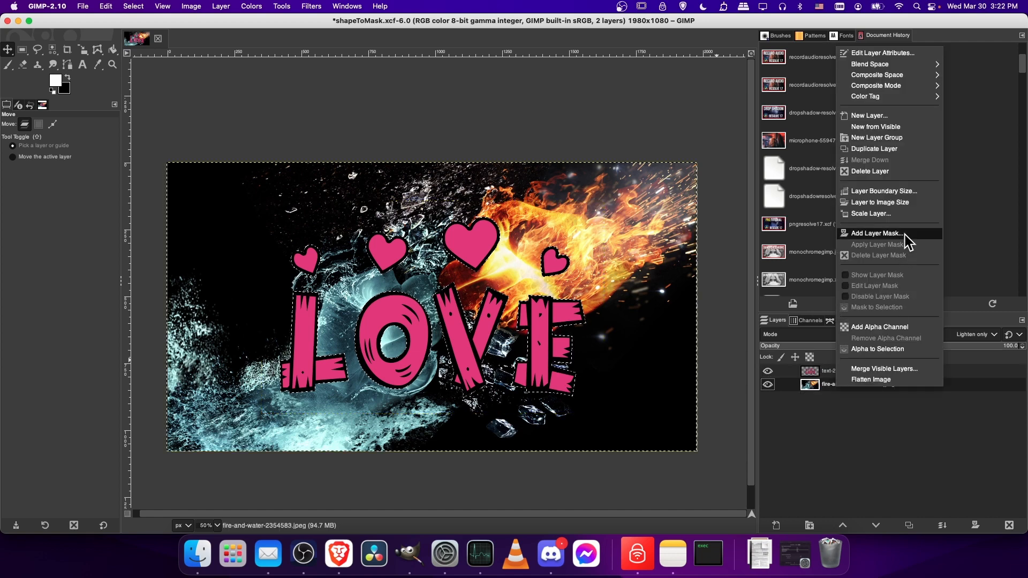
click(876, 233)
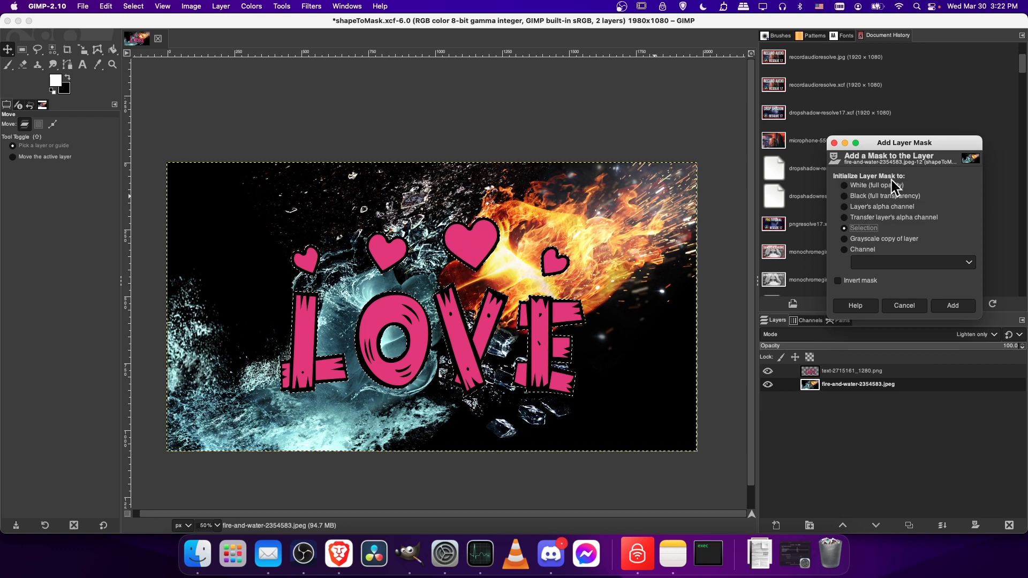
mouse_move(467, 236)
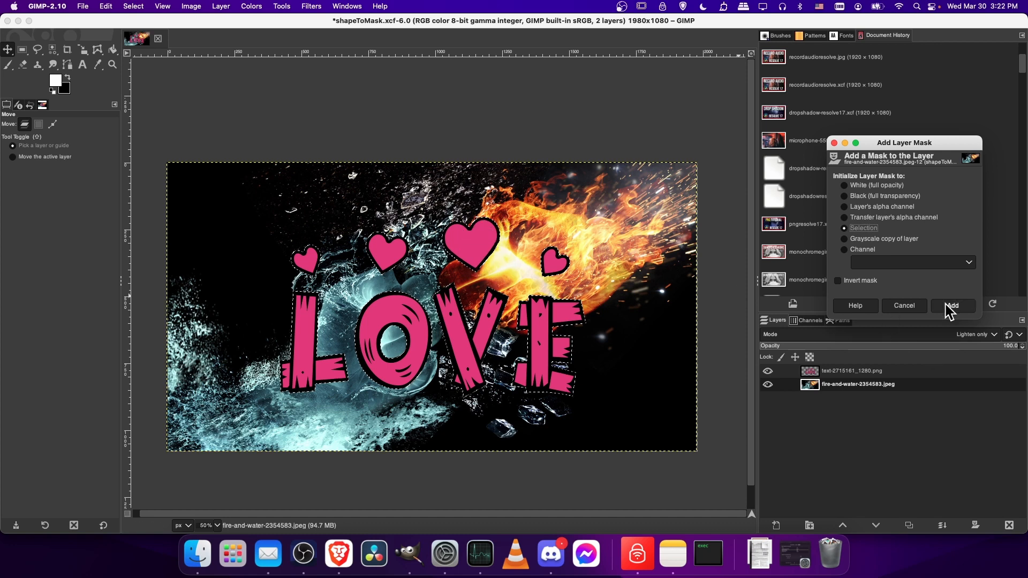
click(951, 306)
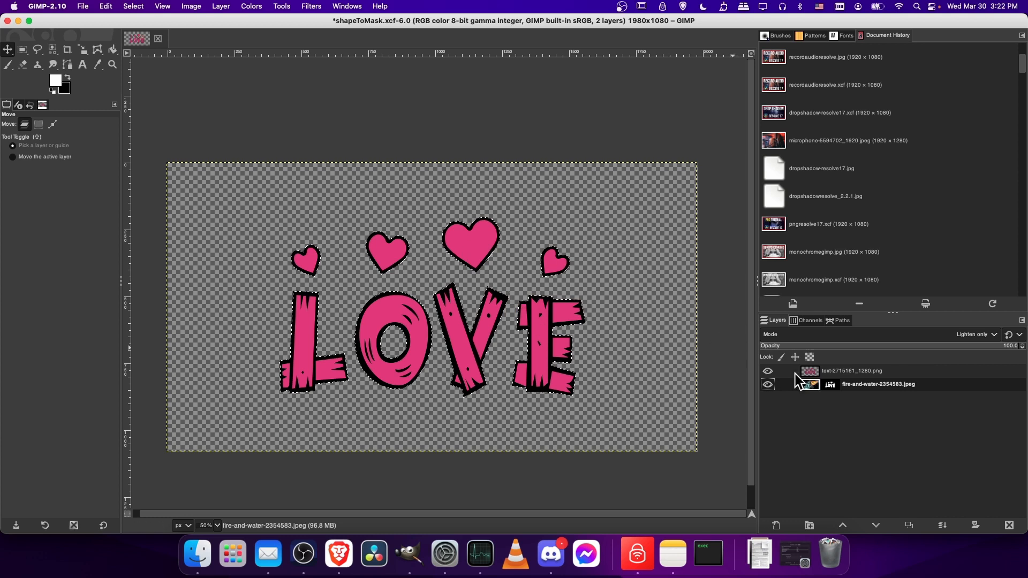
Set the photo layer to Normal mode above the LOVE layer and clear the selection
click(853, 371)
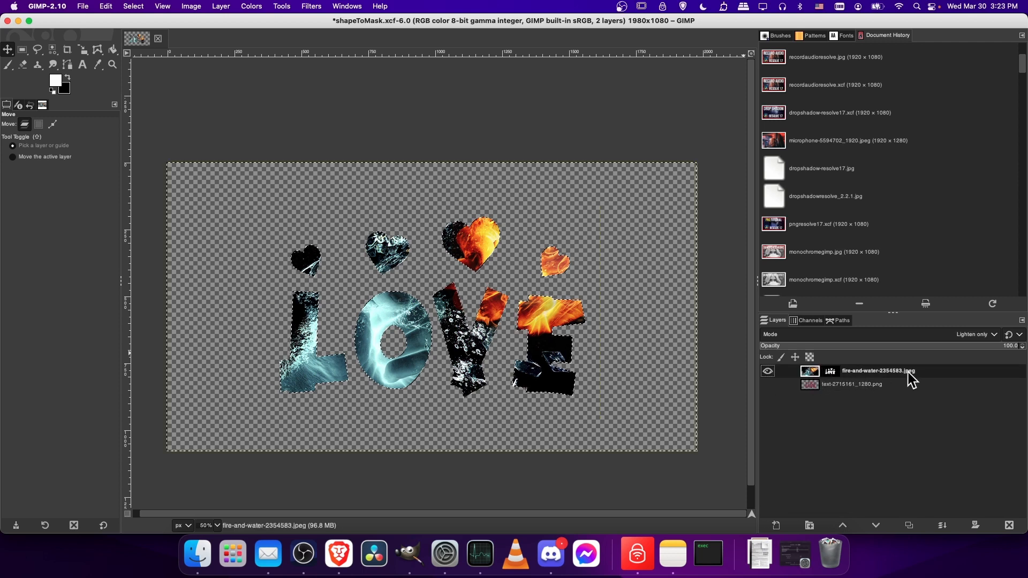
click(976, 335)
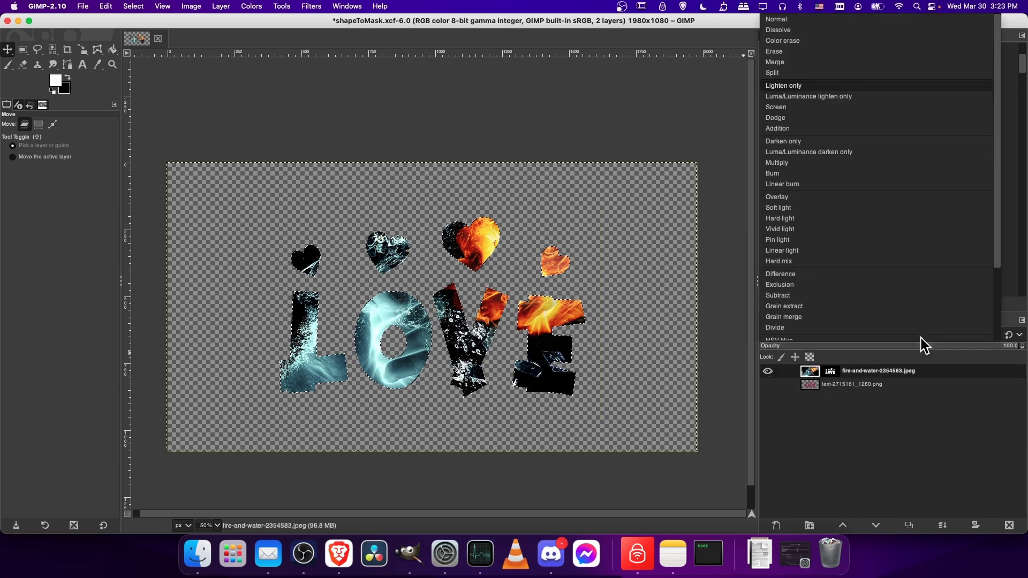
click(887, 35)
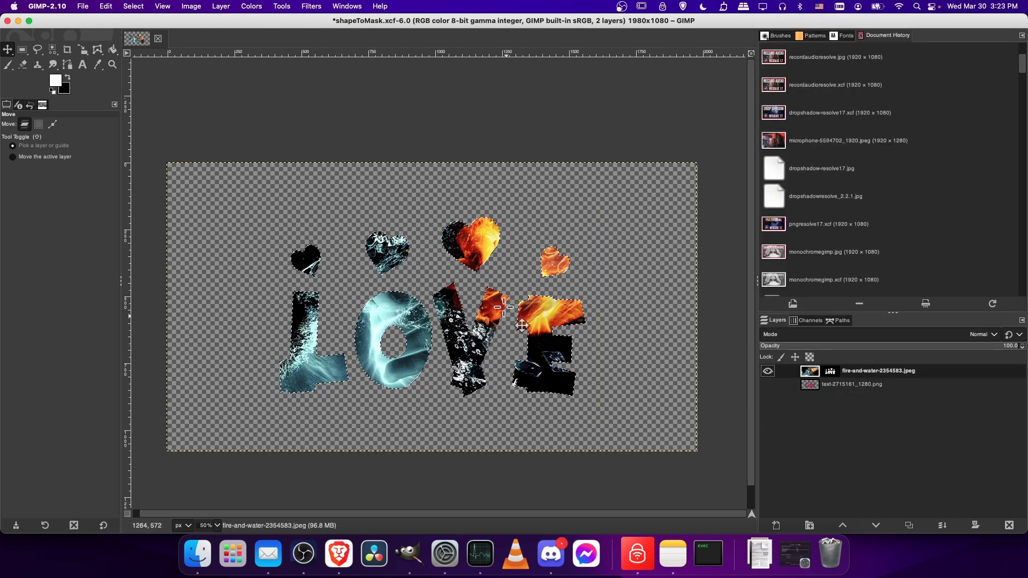
click(22, 50)
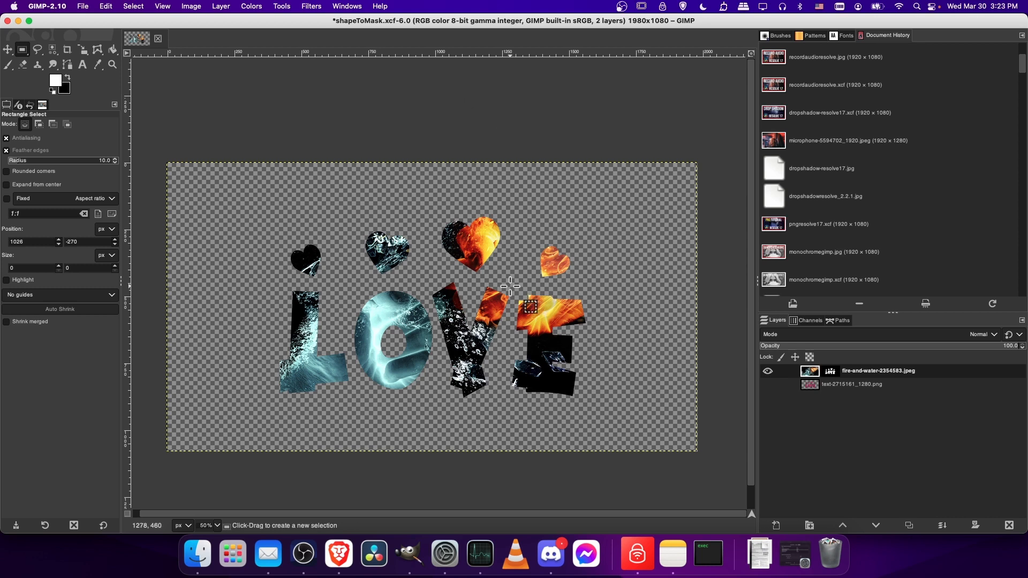
drag(532, 306, 666, 402)
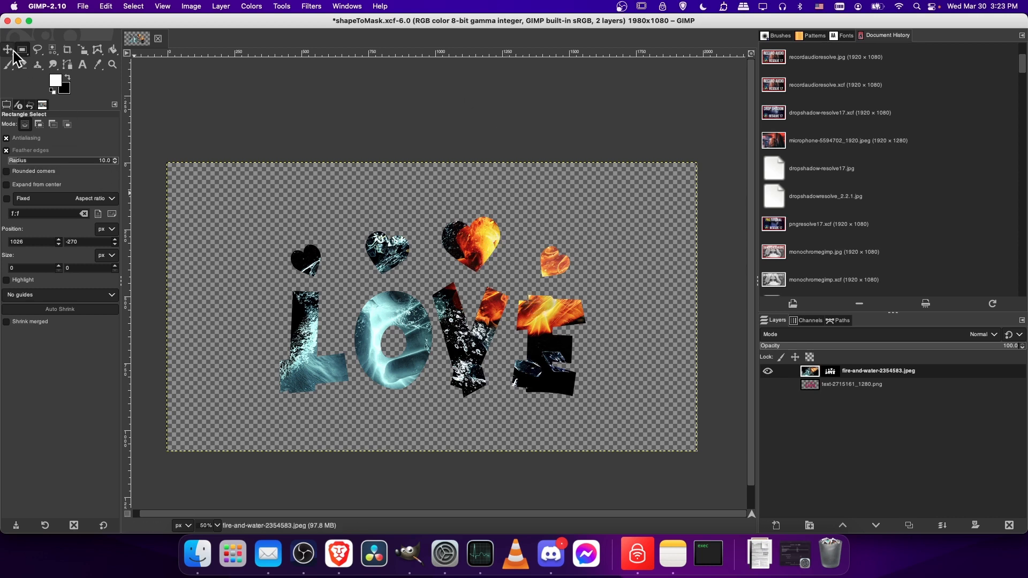
click(7, 49)
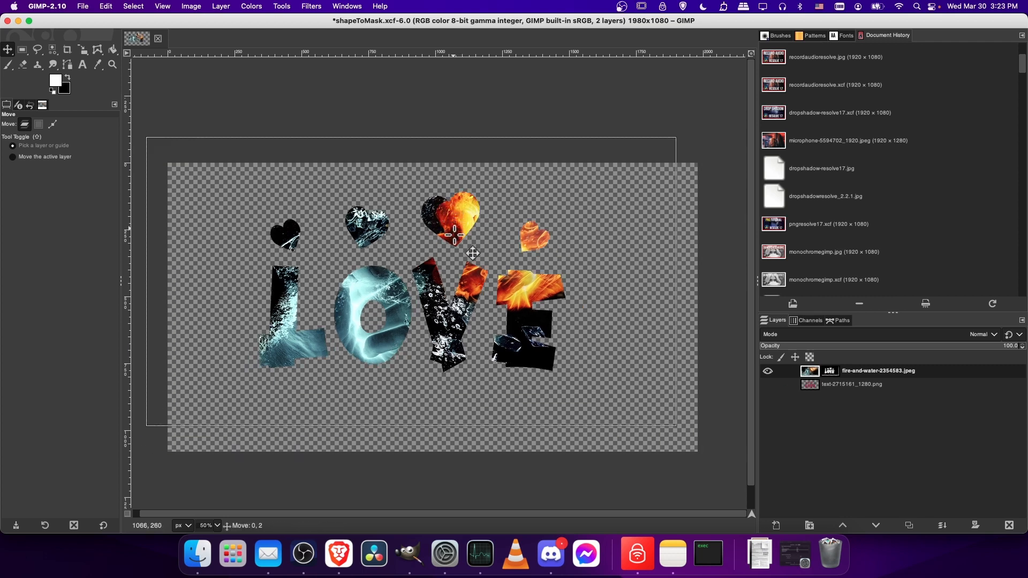
Shift the masked photo so fire fills the V, E and big heart, water the L
drag(473, 253, 493, 267)
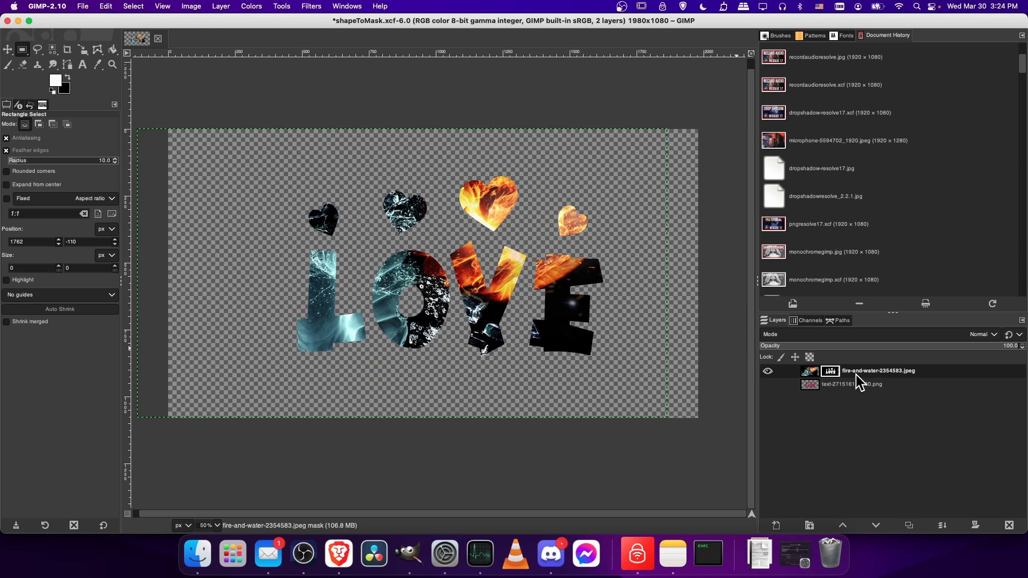
Apply the LOVE mask permanently and nudge the photo layer upward
right_click(879, 371)
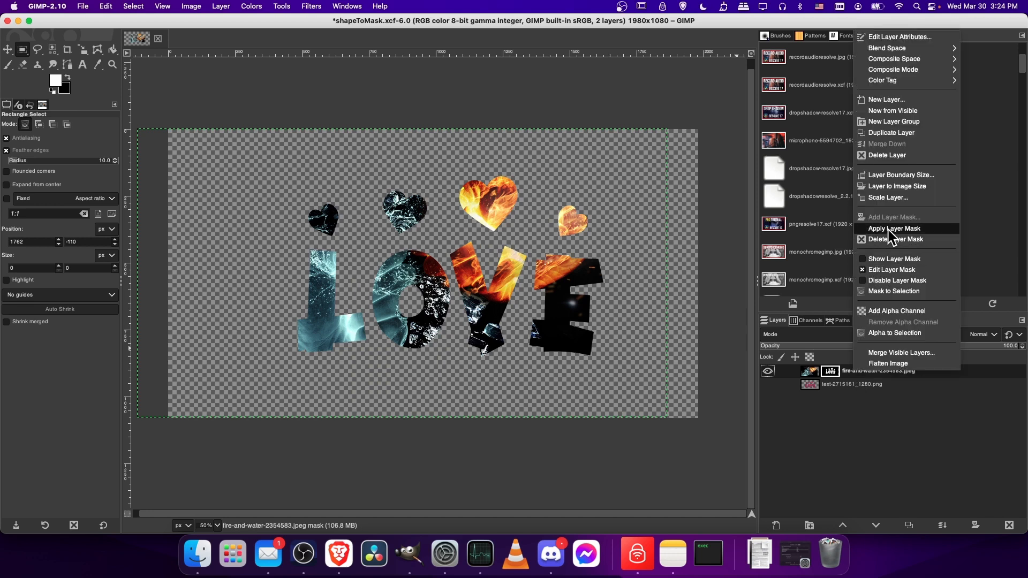
click(894, 228)
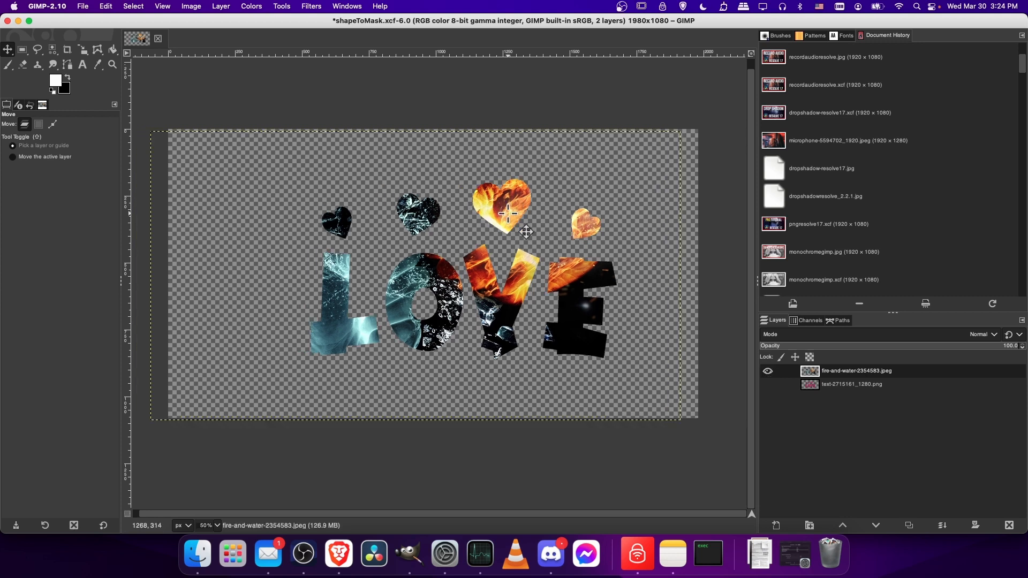
drag(508, 213, 502, 204)
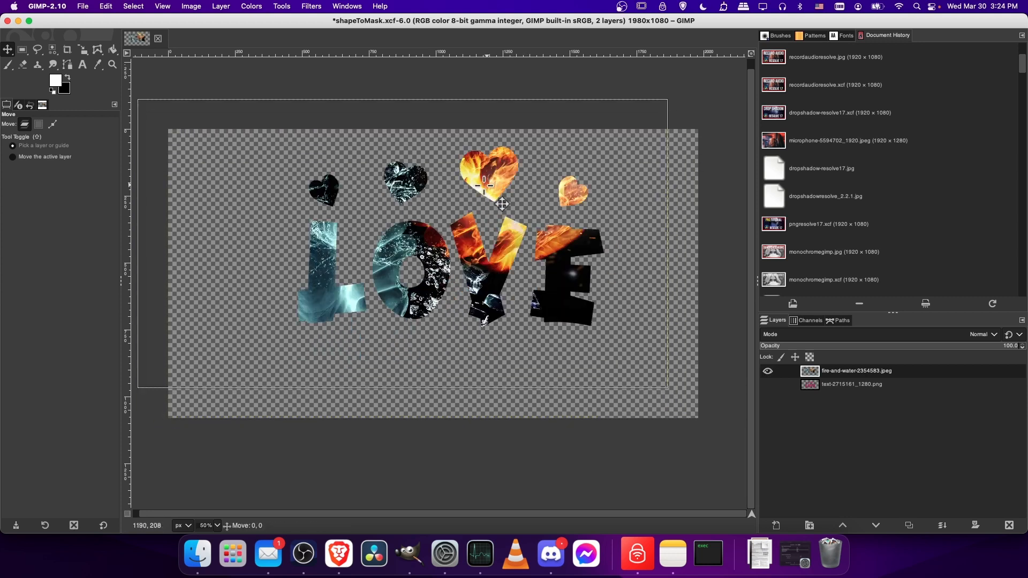